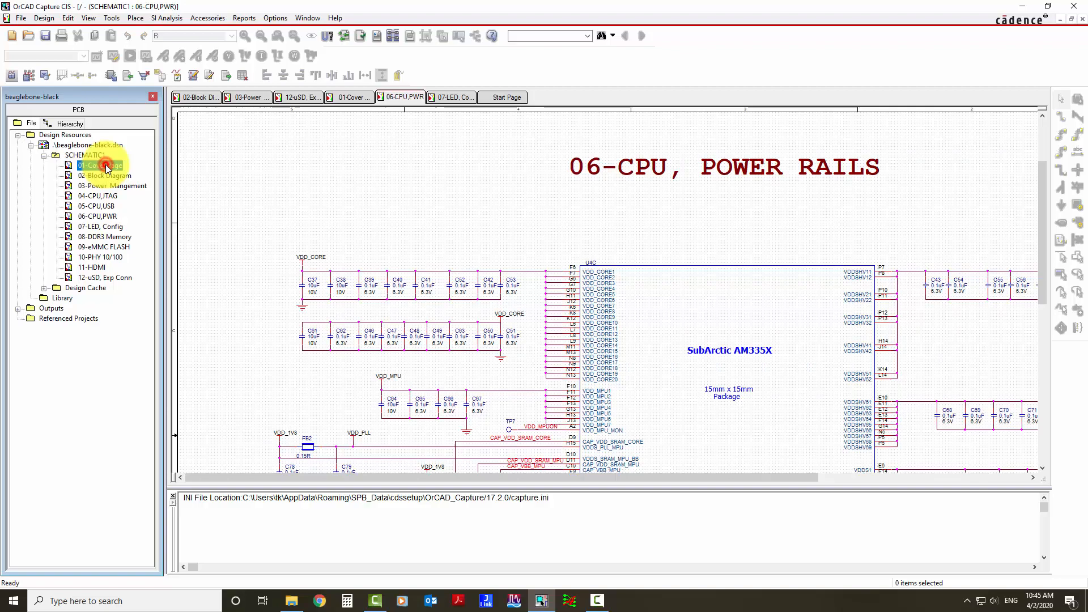
# - Bring up the 01-Cover Page from the beaglebone-black project tree
pyautogui.doubleClick(100, 166)
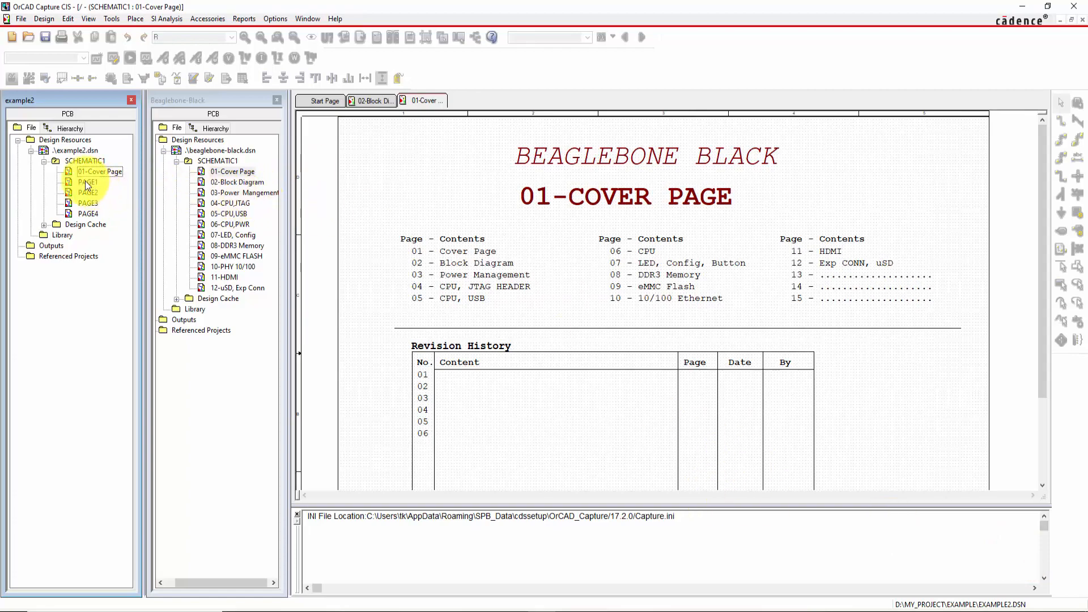
# - Show the 02-Block Diagram page in its own tab
pyautogui.click(372, 99)
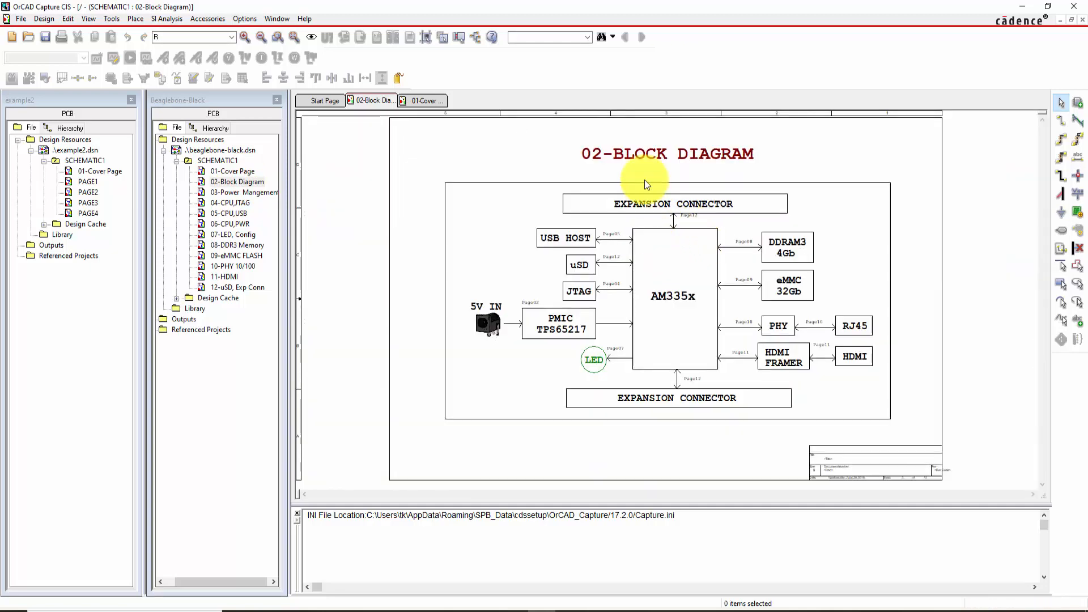
pyautogui.moveTo(614, 157)
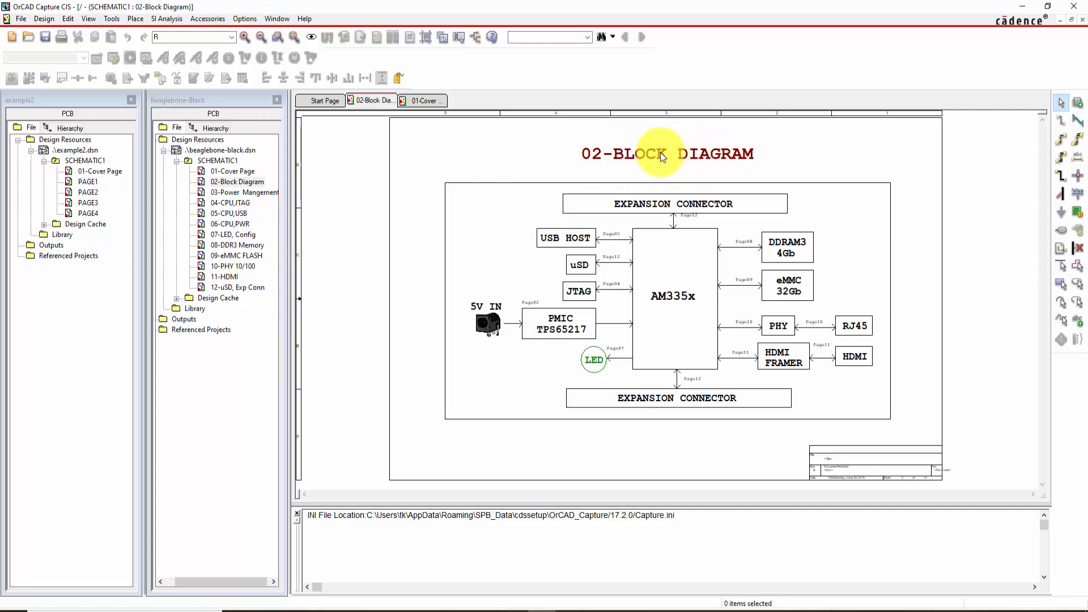
pyautogui.moveTo(734, 154)
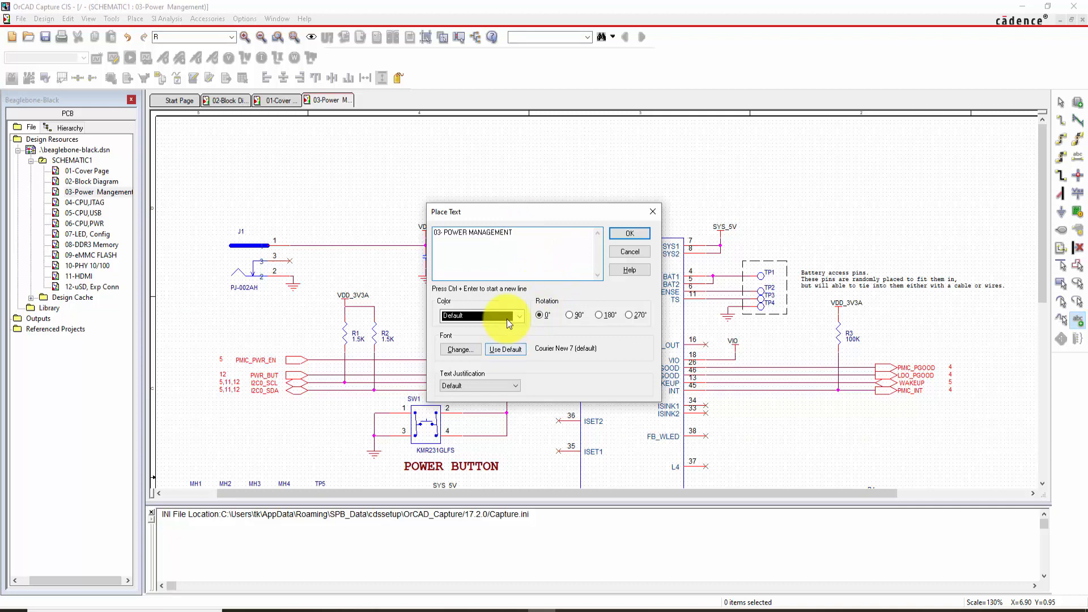
# - Colour the '03- POWER MANAGEMENT' title dark red and set its font to Bold
pyautogui.click(518, 316)
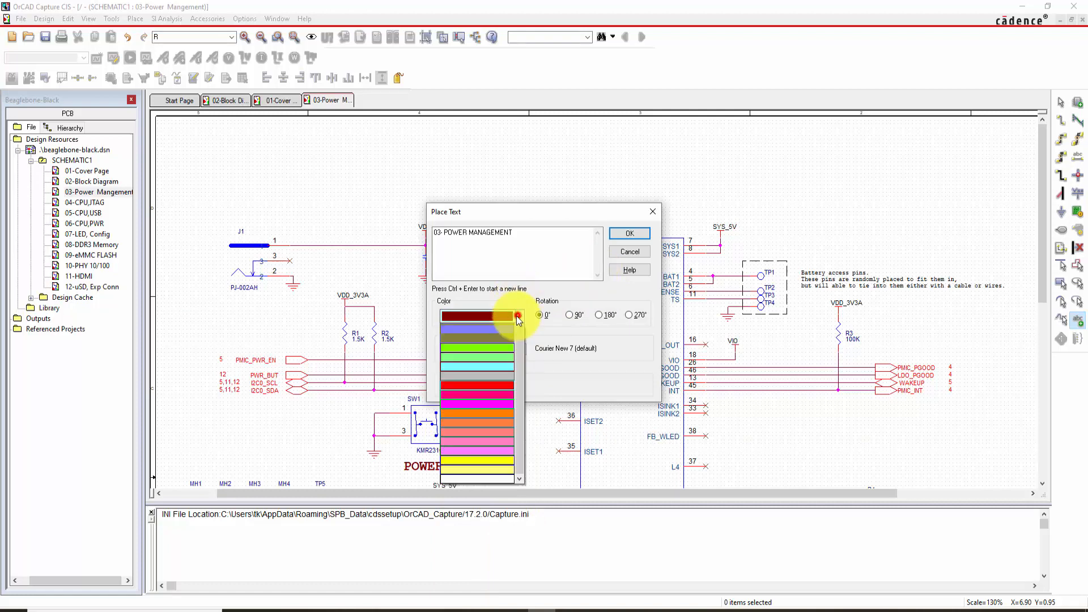
pyautogui.click(475, 316)
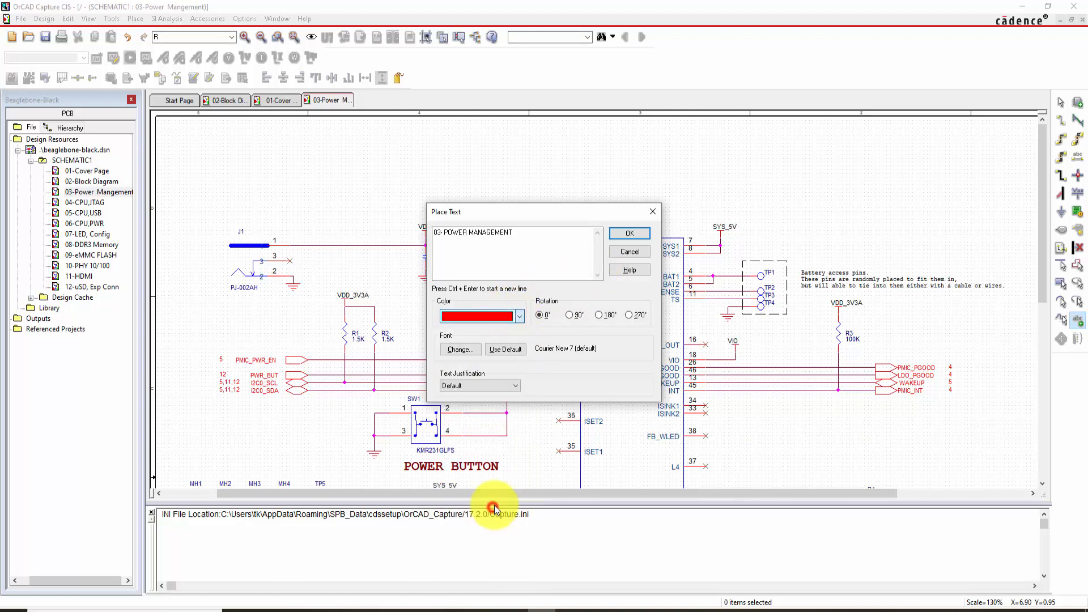
pyautogui.click(518, 317)
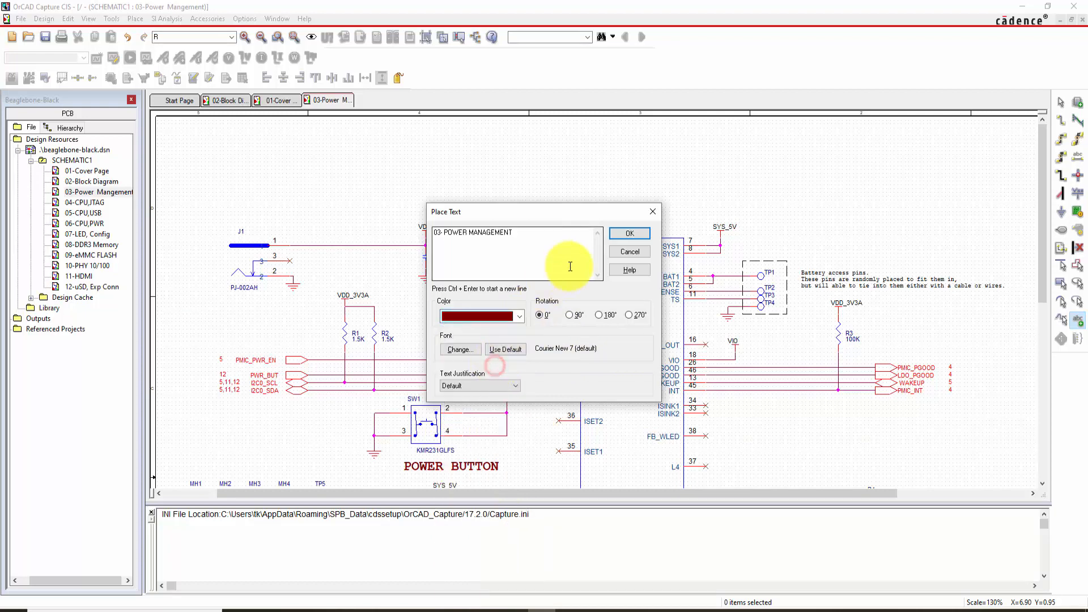
pyautogui.moveTo(628, 321)
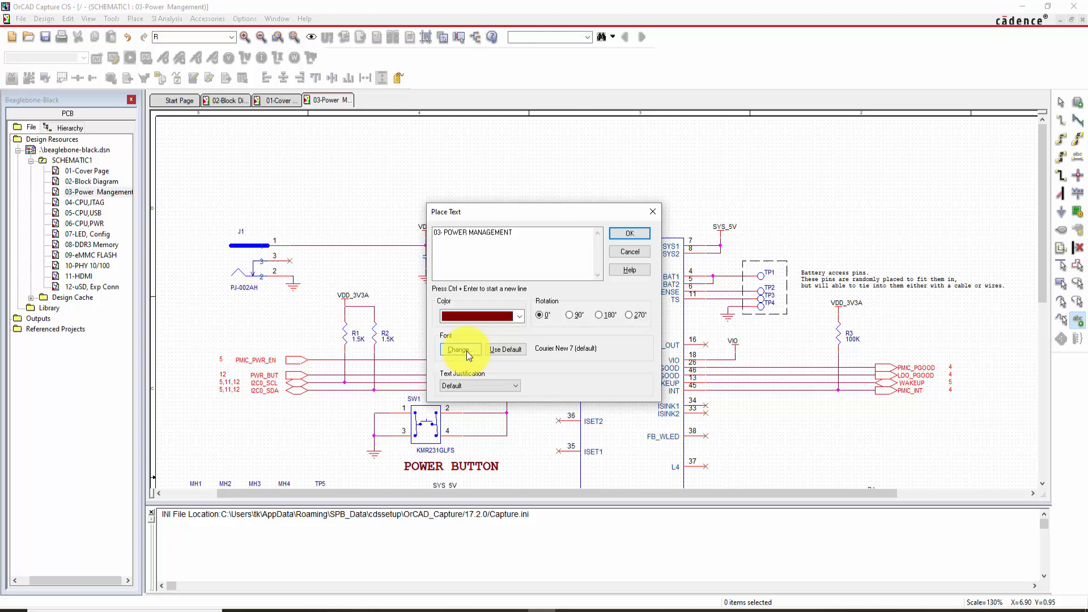
pyautogui.click(459, 349)
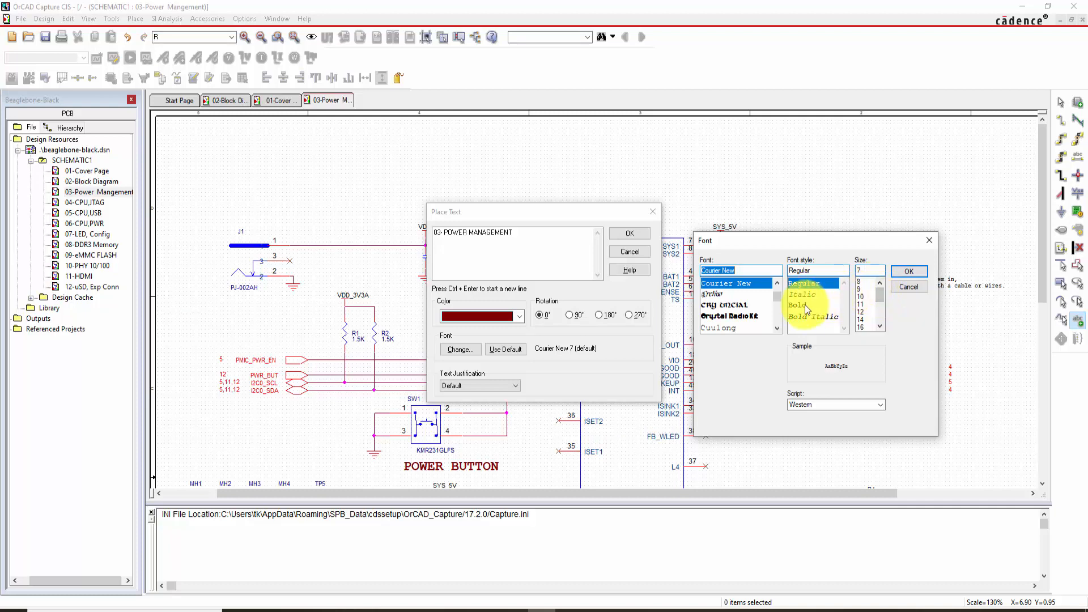
pyautogui.click(796, 305)
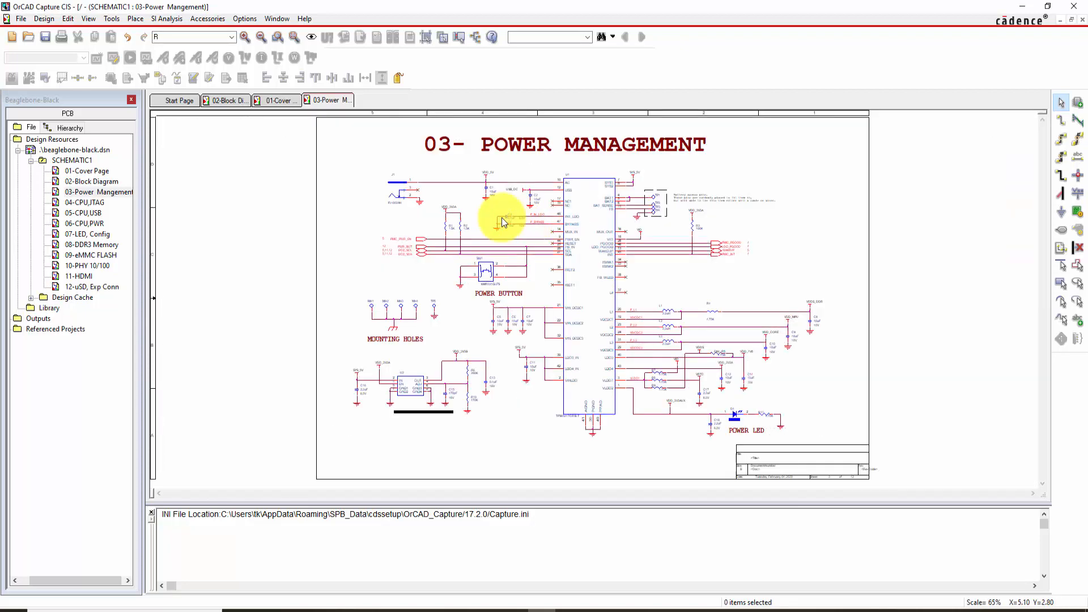
pyautogui.moveTo(763, 181)
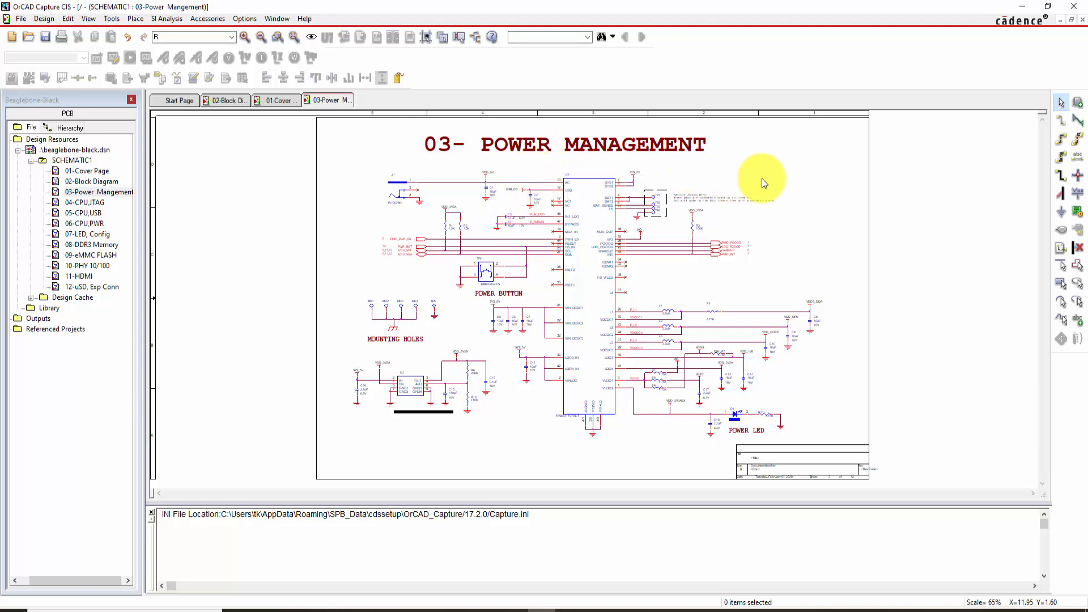
# - Zoom in on the new power-page heading before moving to the other pages
pyautogui.scroll(-3)
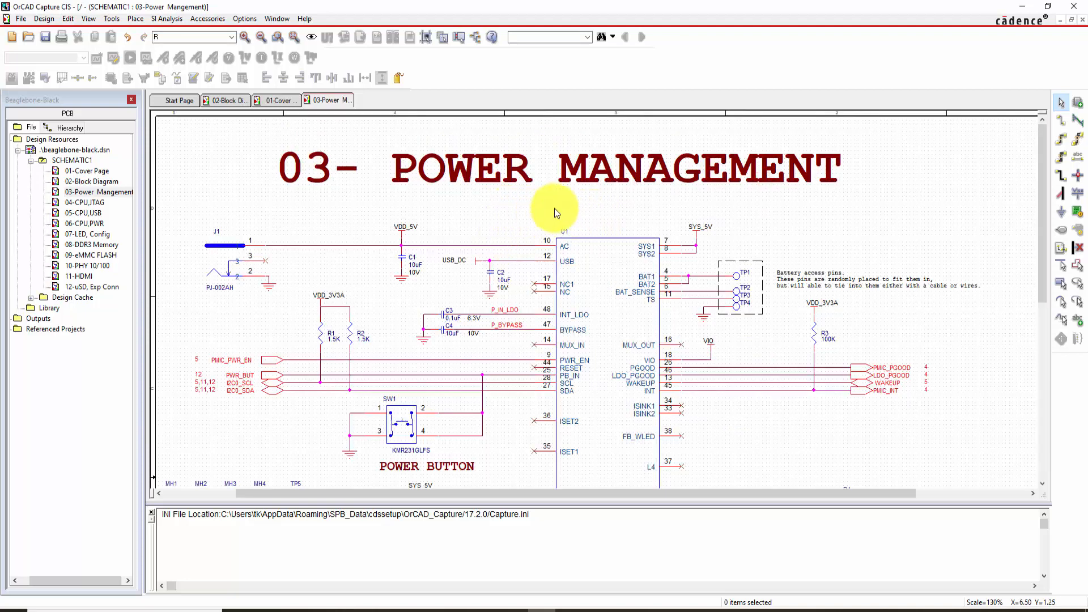
pyautogui.moveTo(609, 201)
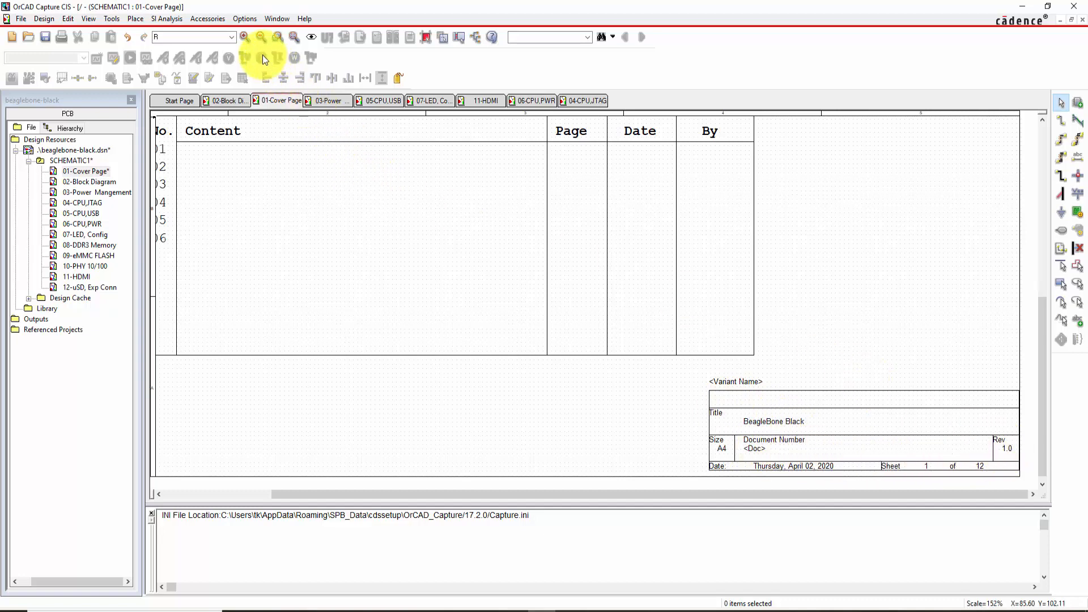
# - Review the Title Block defaults in Options > Design Template
pyautogui.click(244, 19)
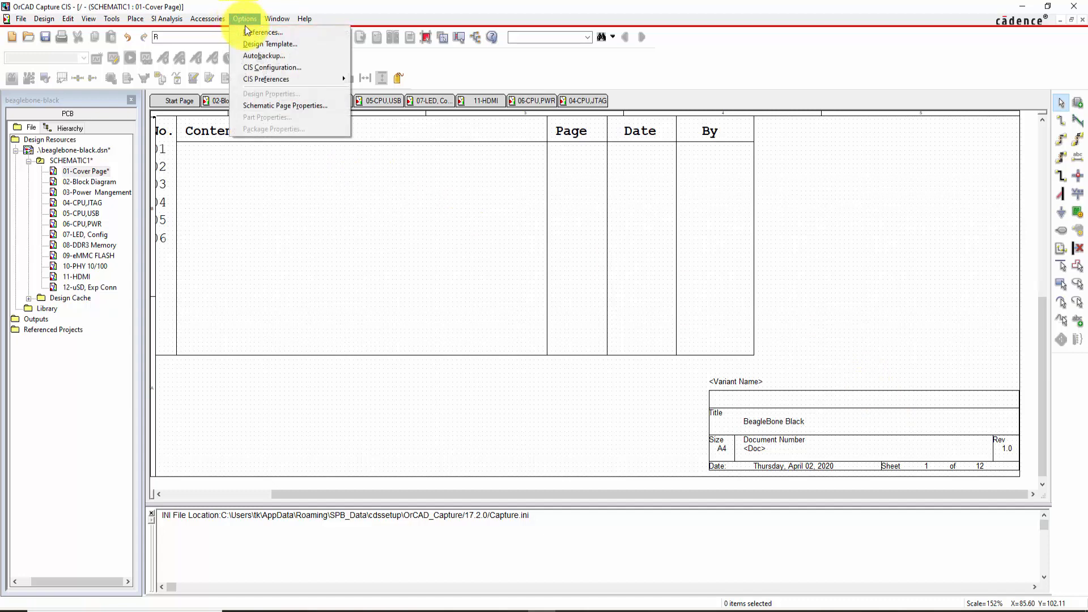
pyautogui.click(270, 44)
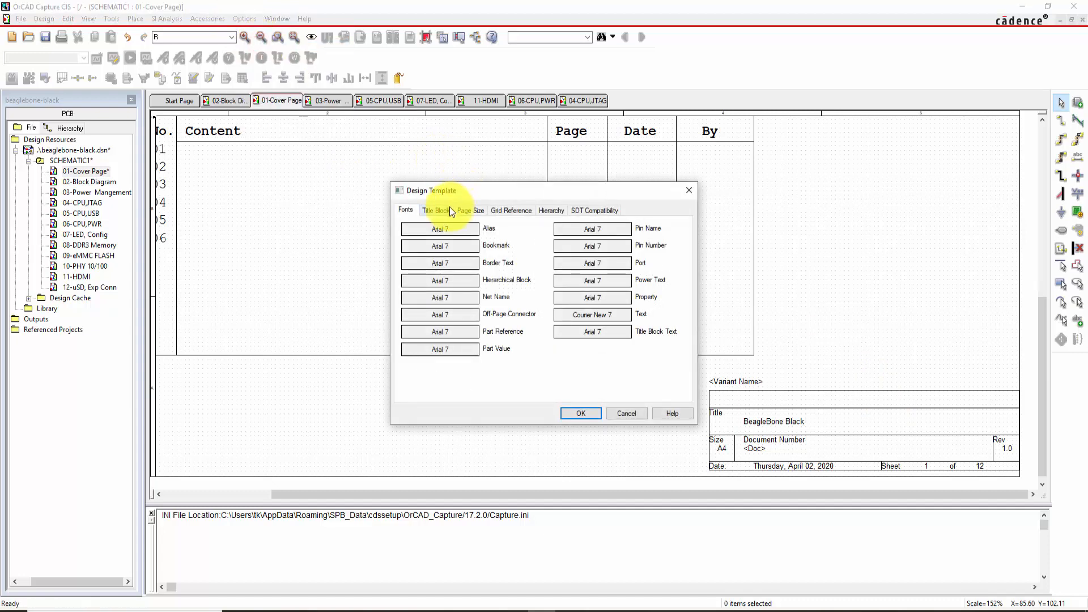
pyautogui.click(435, 211)
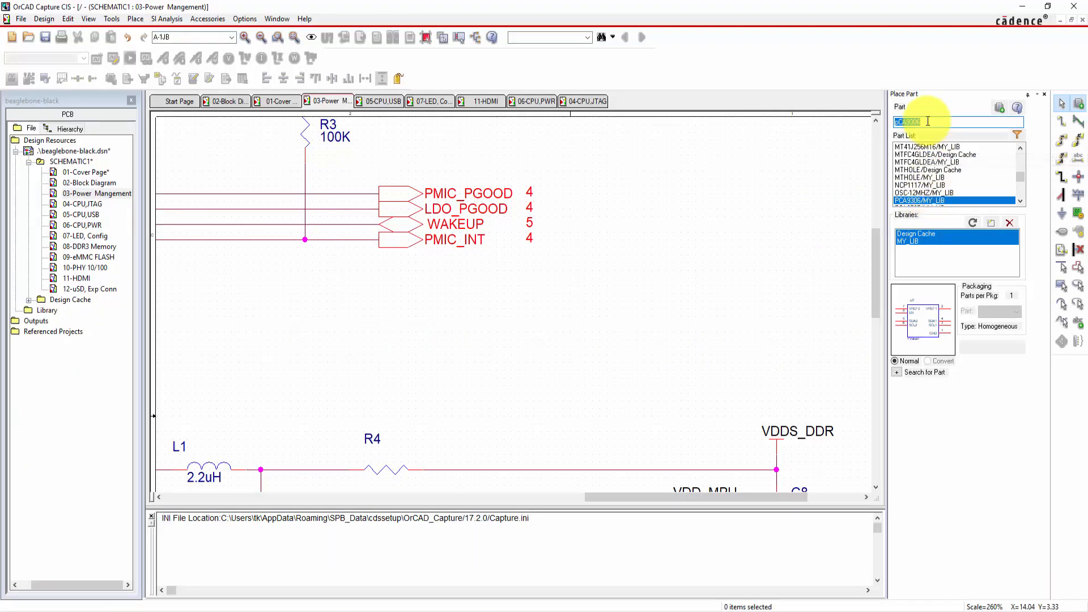
# - Place a Res resistor from MY_LIB, a GND ground and a VCC power symbol, then zoom in on them
pyautogui.write('res')
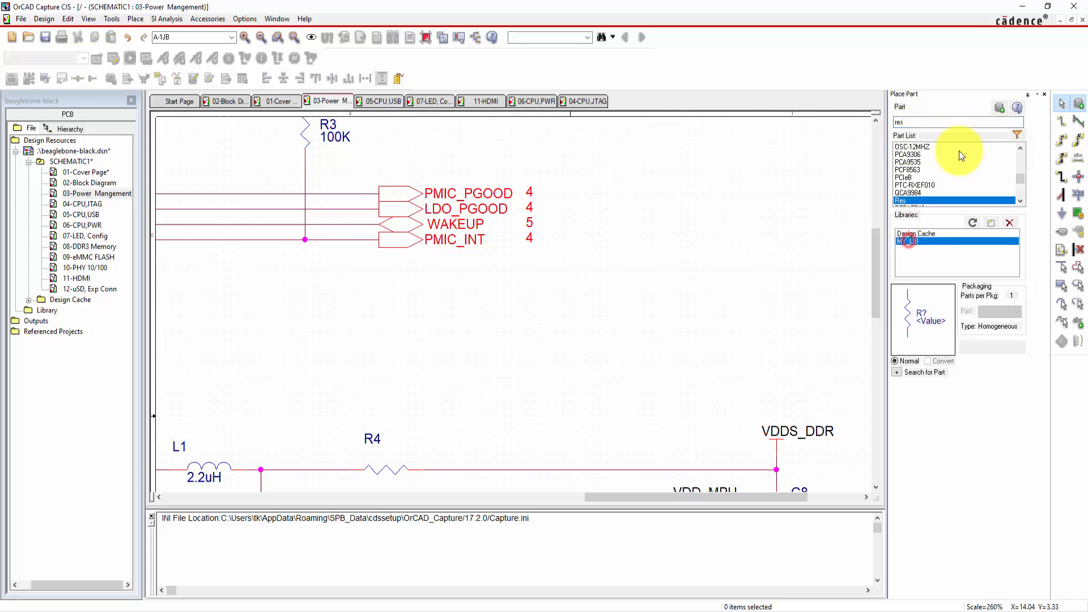
pyautogui.click(607, 305)
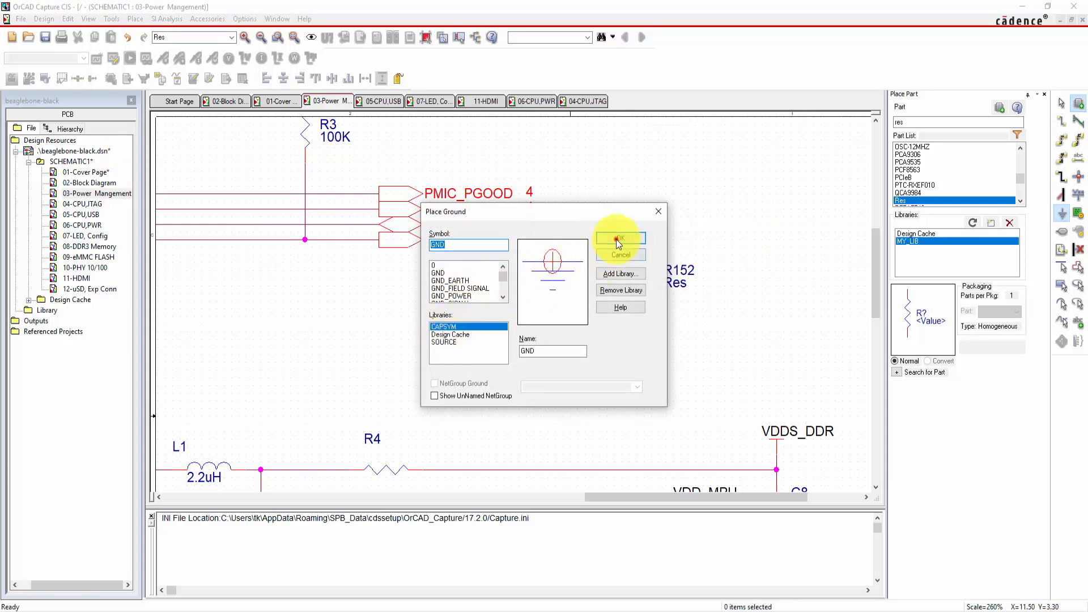
pyautogui.click(617, 239)
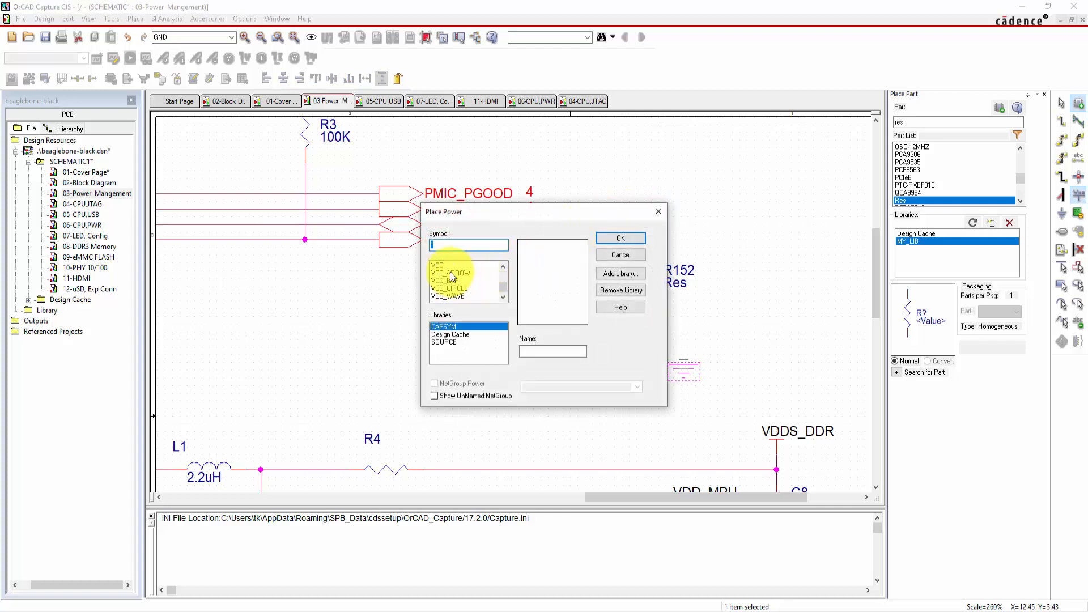
pyautogui.click(620, 238)
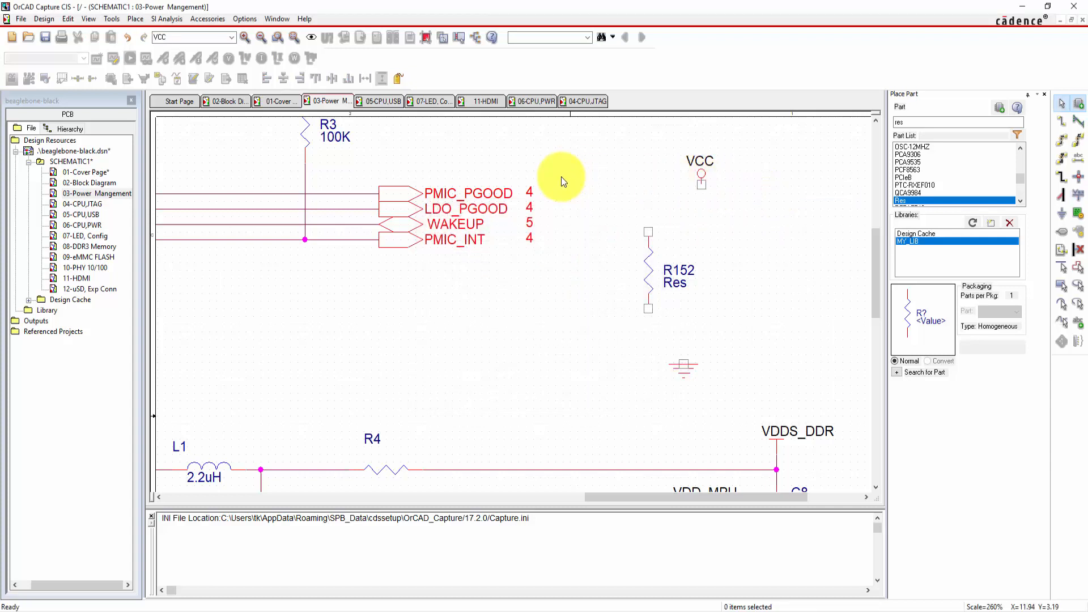
pyautogui.moveTo(648, 231); pyautogui.dragTo(700, 184)
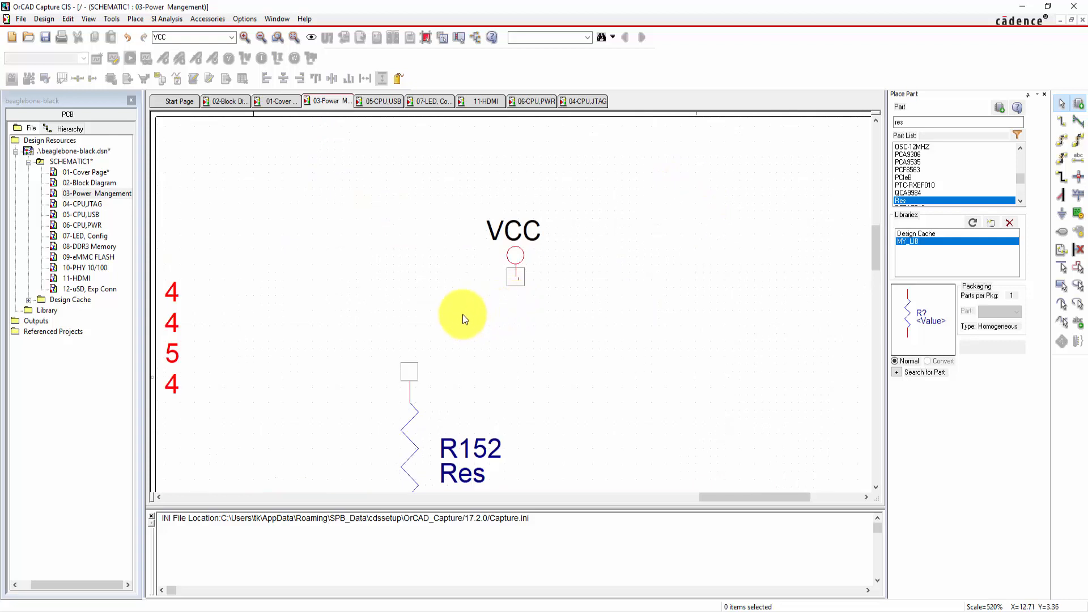
pyautogui.moveTo(409, 380)
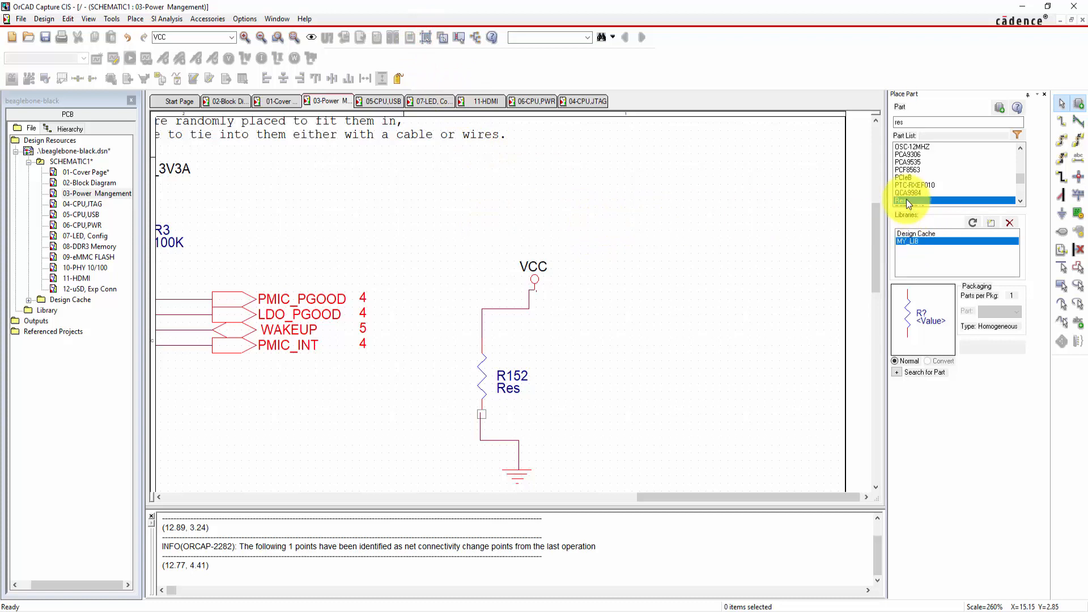
# - Place resistor R153 with a GND symbol beneath it, then move to the CPU,USB page
pyautogui.click(644, 281)
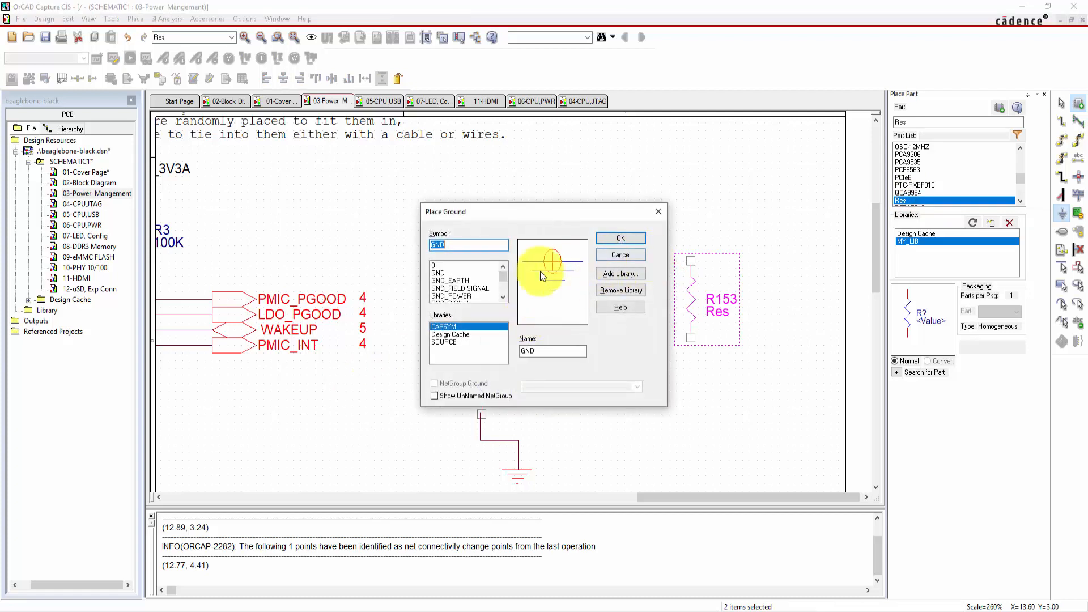
pyautogui.click(619, 237)
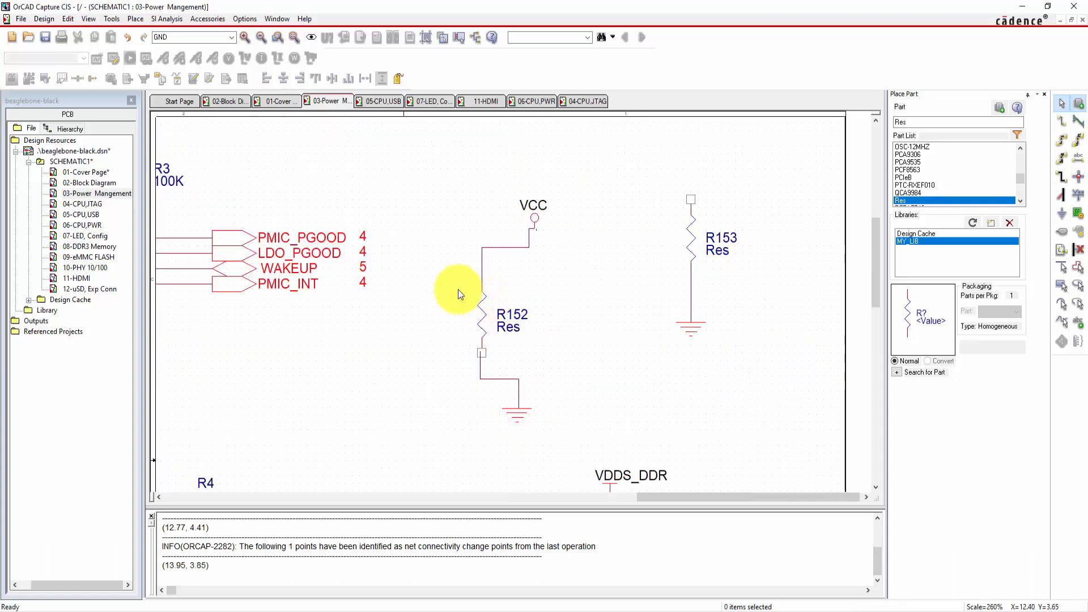
pyautogui.click(378, 101)
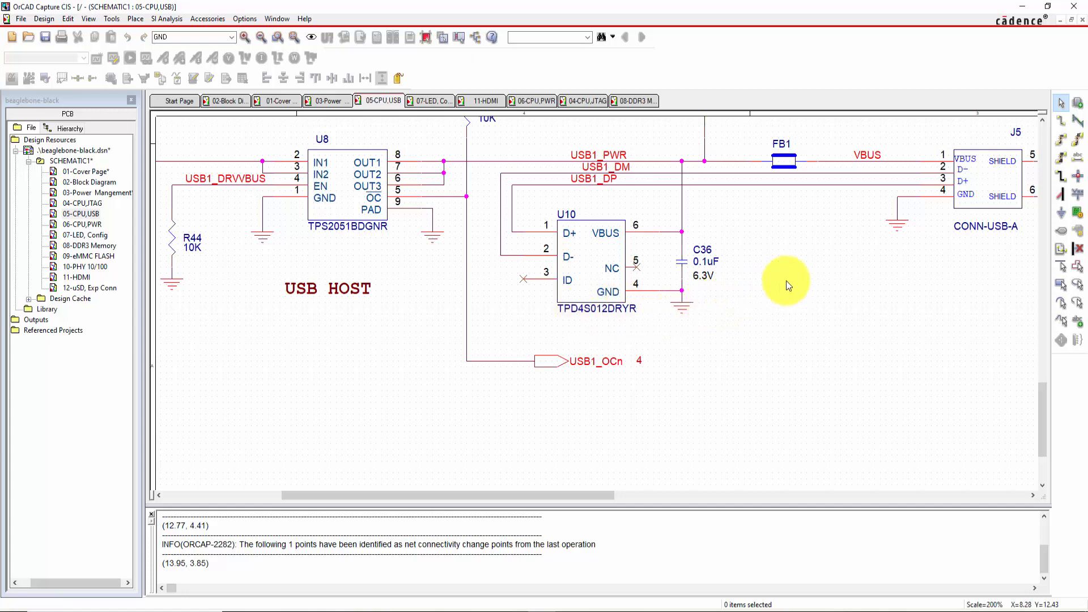
pyautogui.moveTo(373, 229)
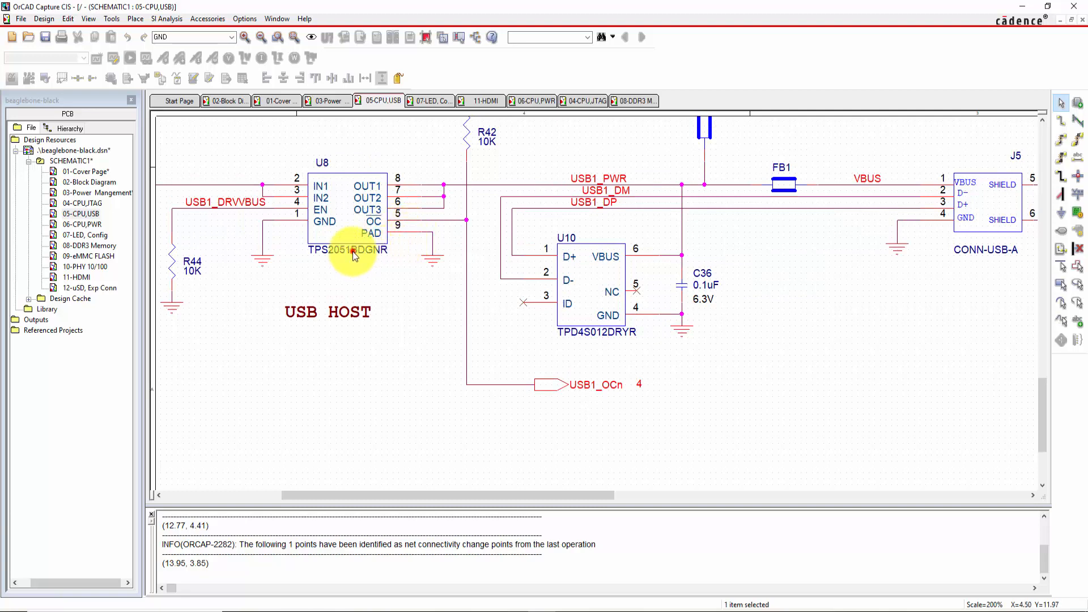
# - Select the U8 power switch in the USB HOST circuit
pyautogui.click(408, 319)
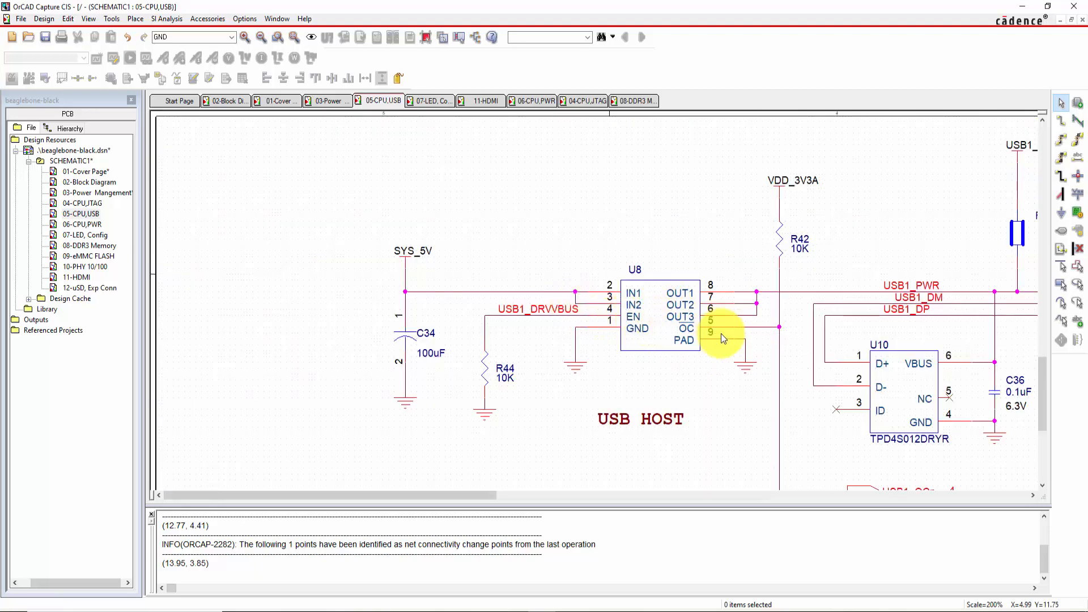
pyautogui.moveTo(683, 347)
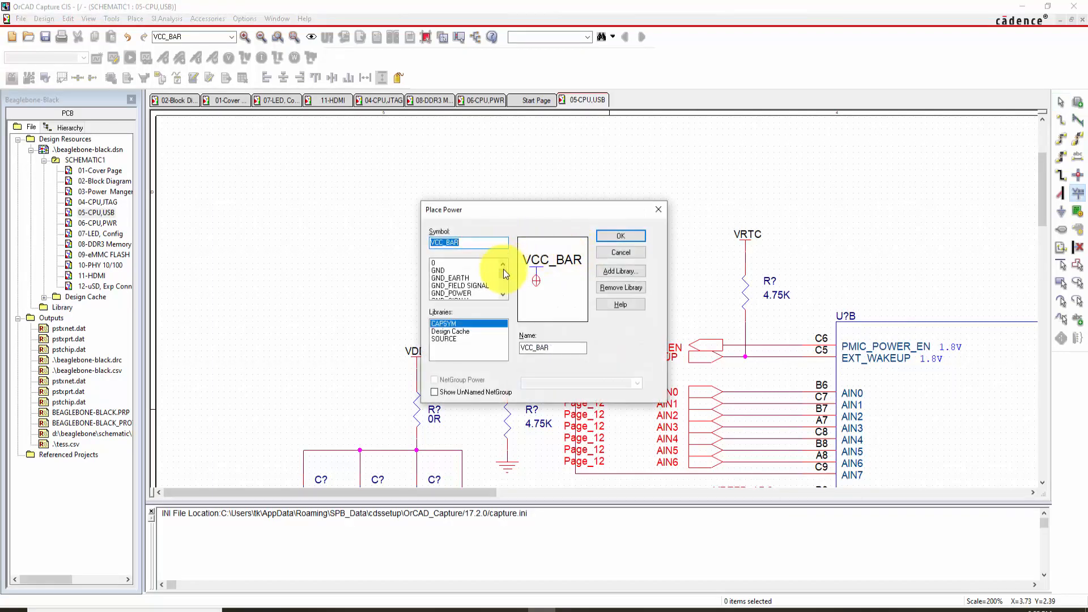
# - Place a VCC_BAR power symbol renamed VCC_3V3B above the 4.75K divider and select it
pyautogui.click(551, 347)
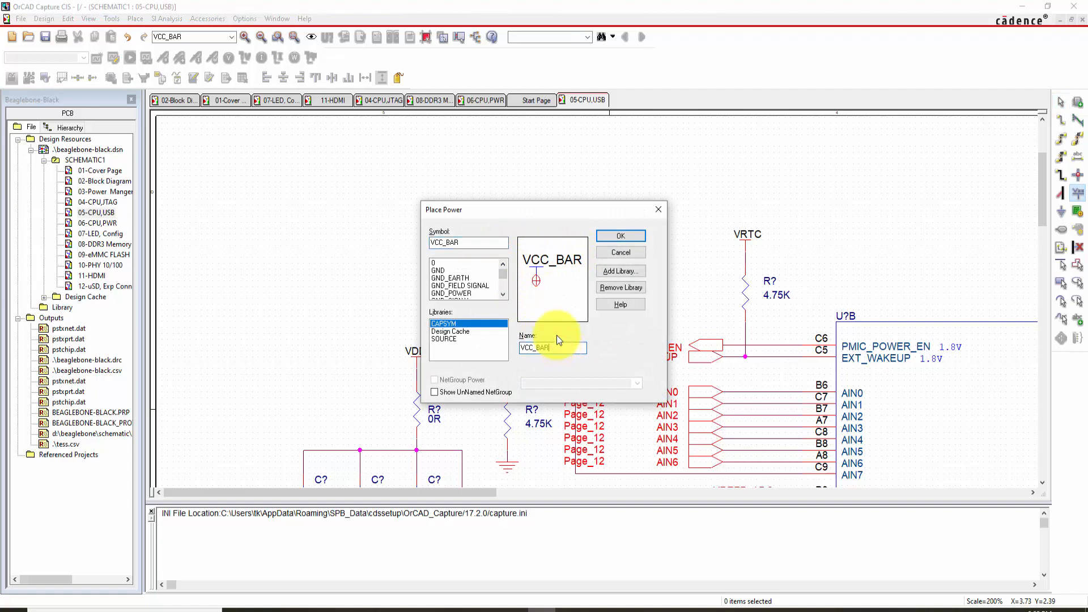
pyautogui.write('VCC_3V3')
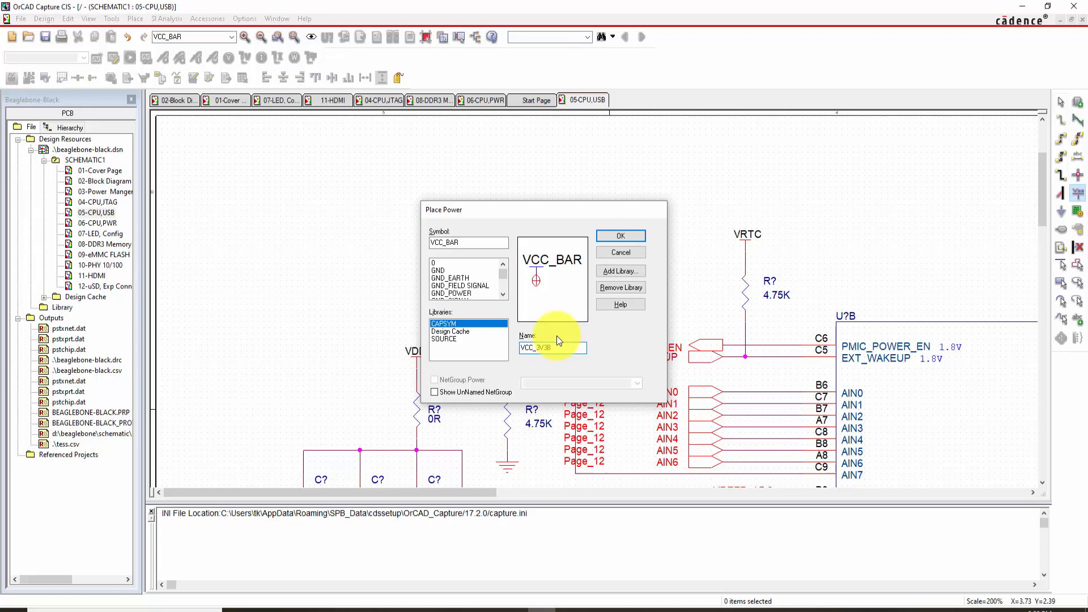
pyautogui.click(619, 236)
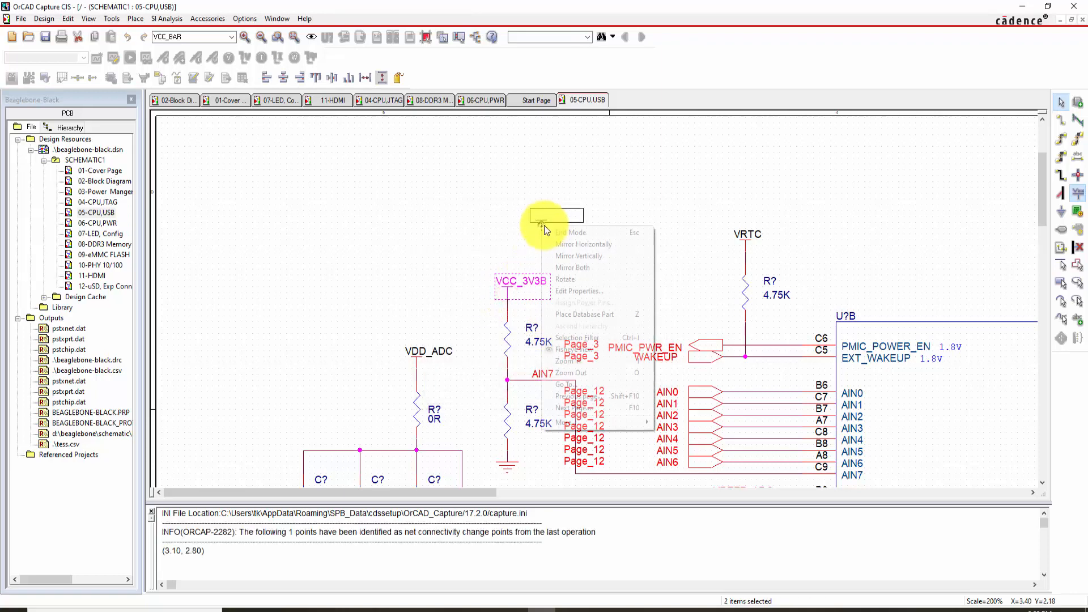
pyautogui.click(548, 281)
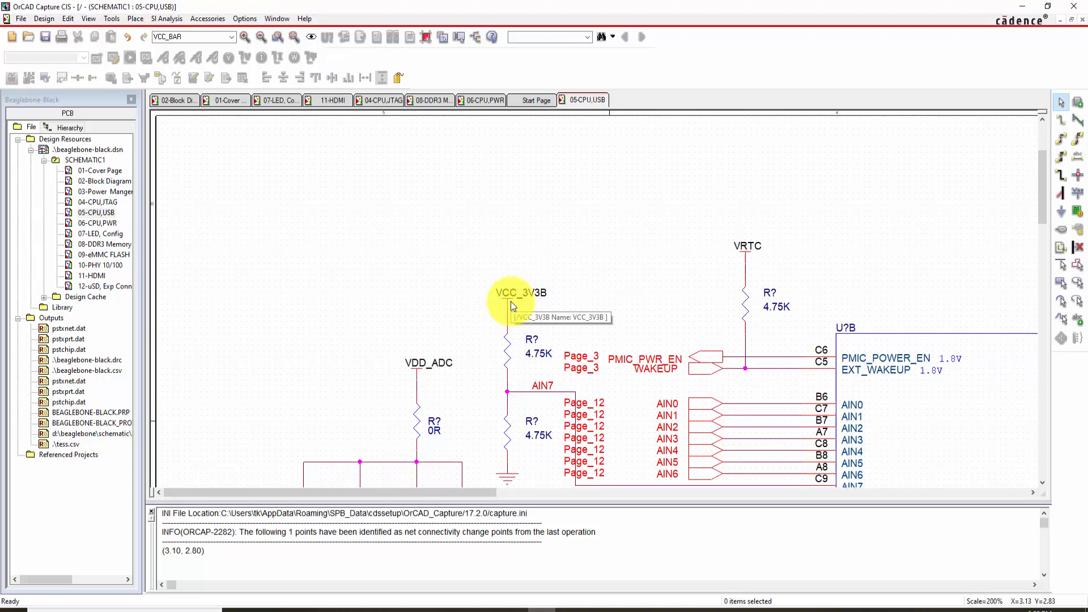
pyautogui.click(520, 292)
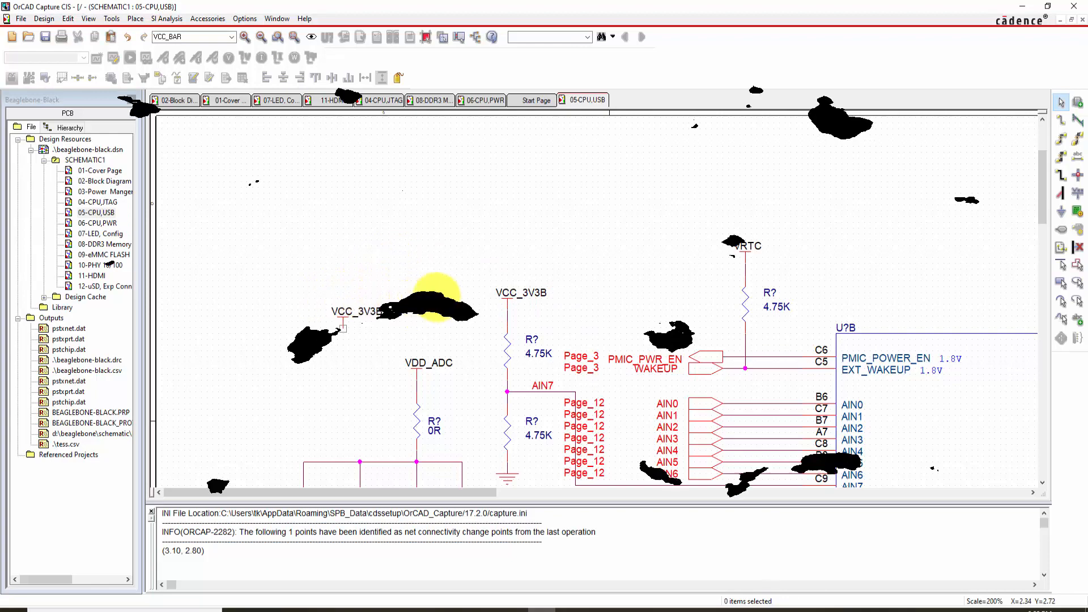
# - Copy the VCC_3V3B symbol via the Edit menu before switching to the 08-DDR3 Memory page
pyautogui.click(135, 19)
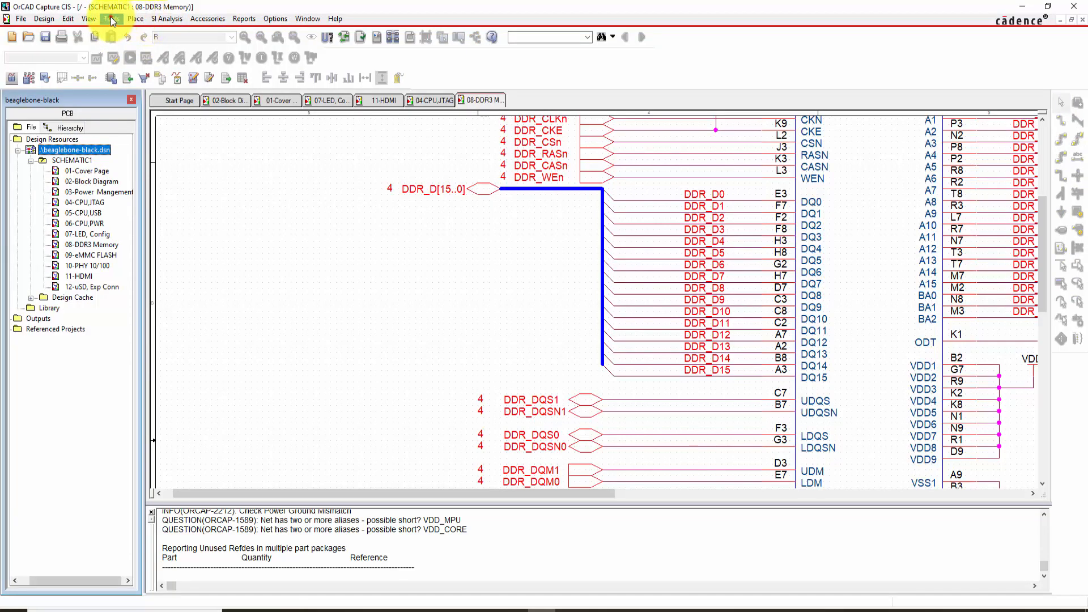
# - Delete the existing intersheet references via Tools > Annotate
pyautogui.click(111, 19)
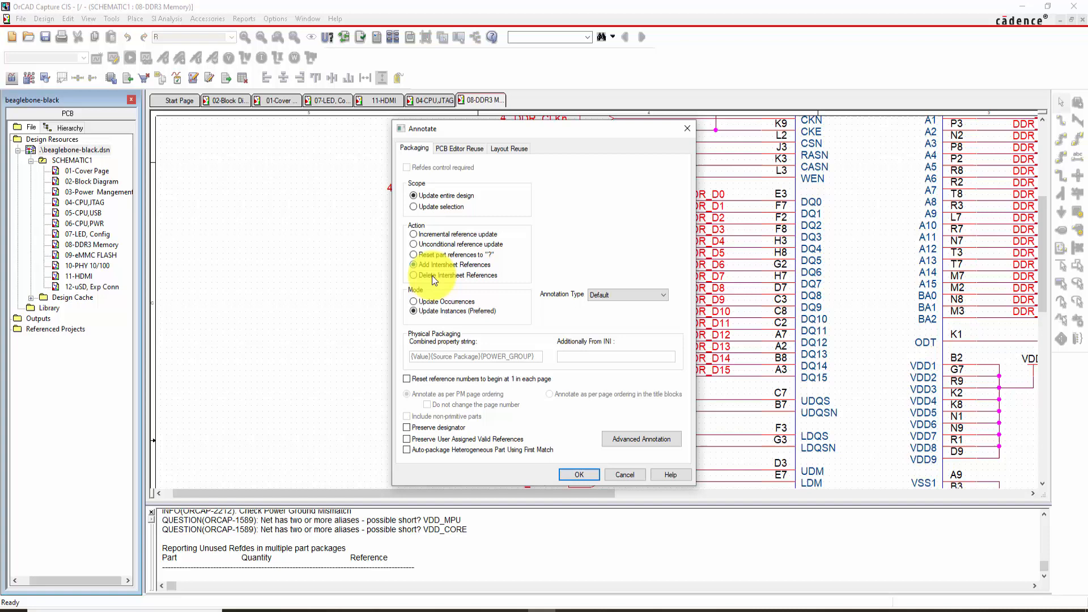
pyautogui.click(578, 474)
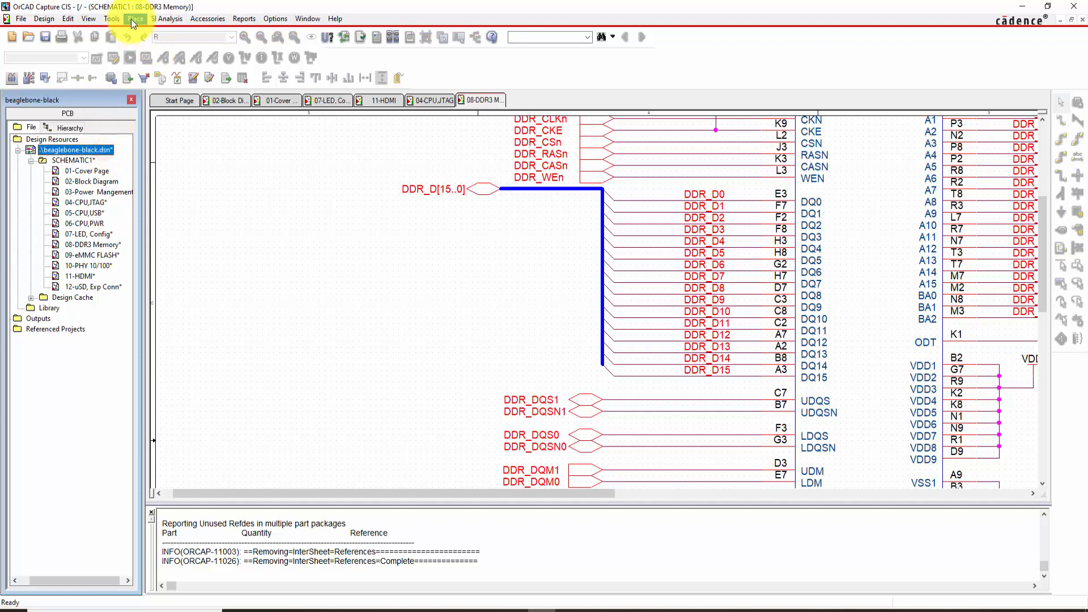
# - Run Add Intersheet References from Annotate, agreeing to save the design first
pyautogui.click(111, 19)
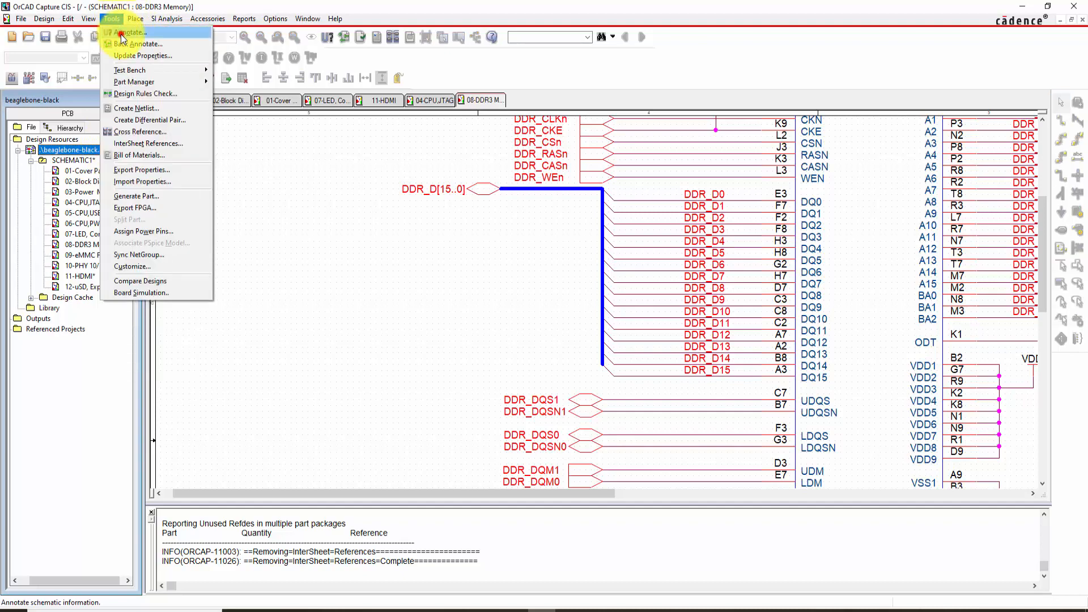
pyautogui.click(142, 32)
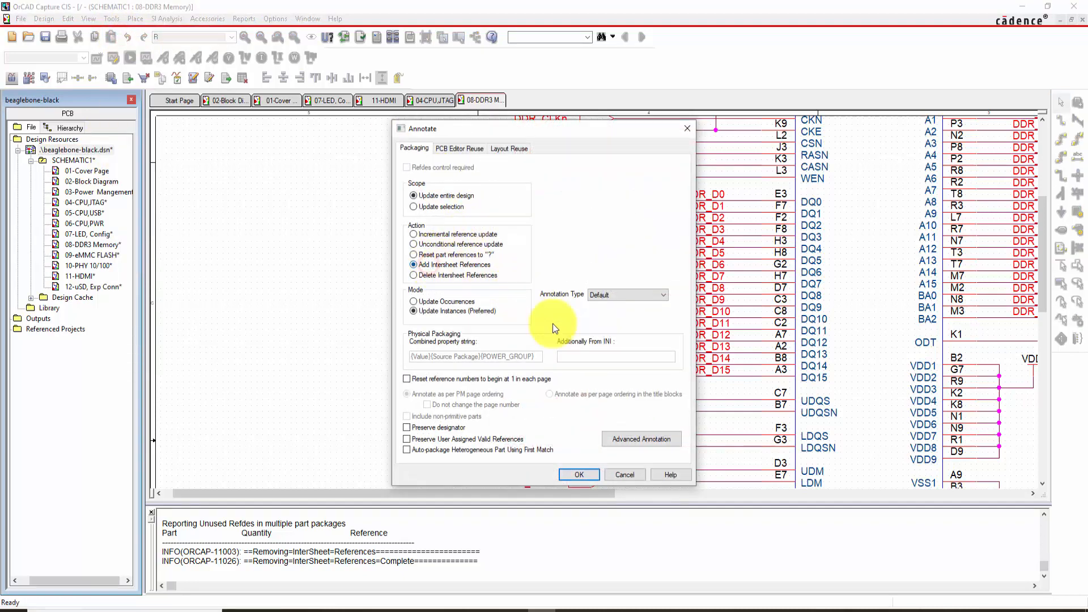
pyautogui.click(579, 475)
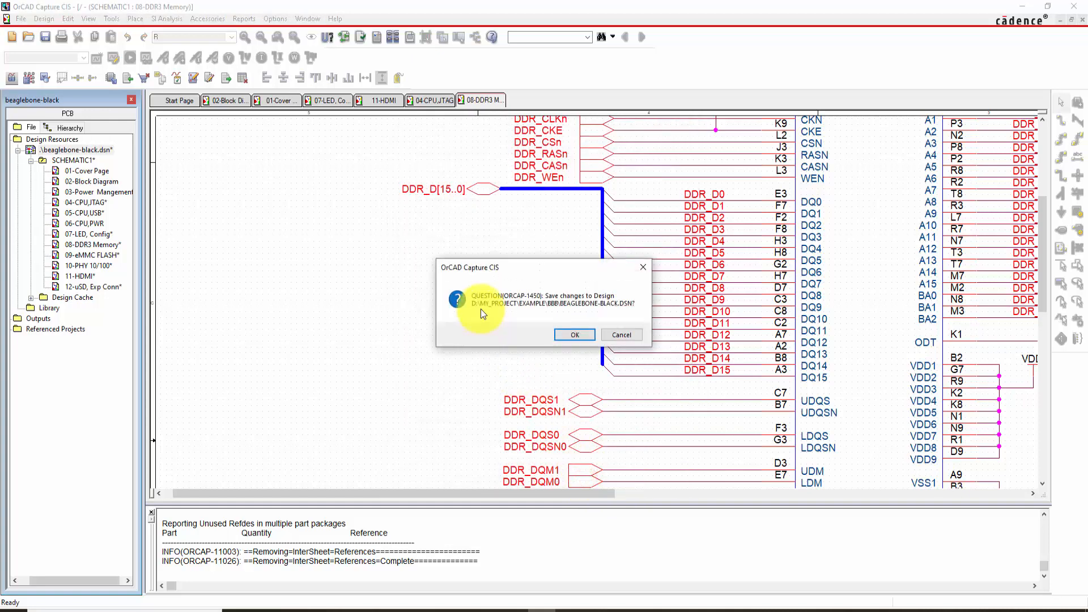
pyautogui.click(573, 334)
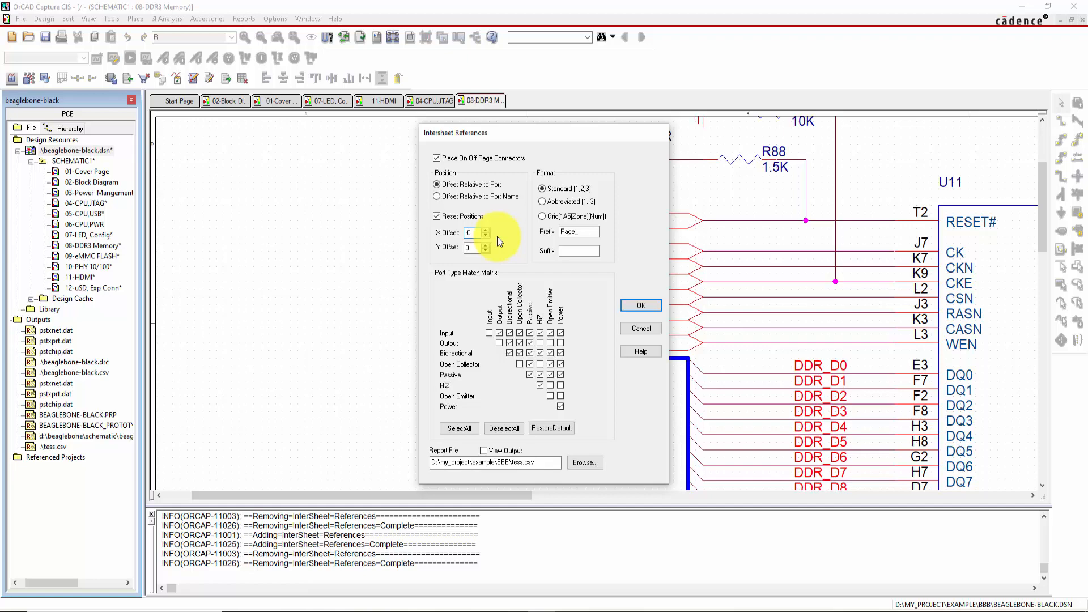
# - Apply the intersheet reference settings with the Page_ prefix
pyautogui.click(639, 305)
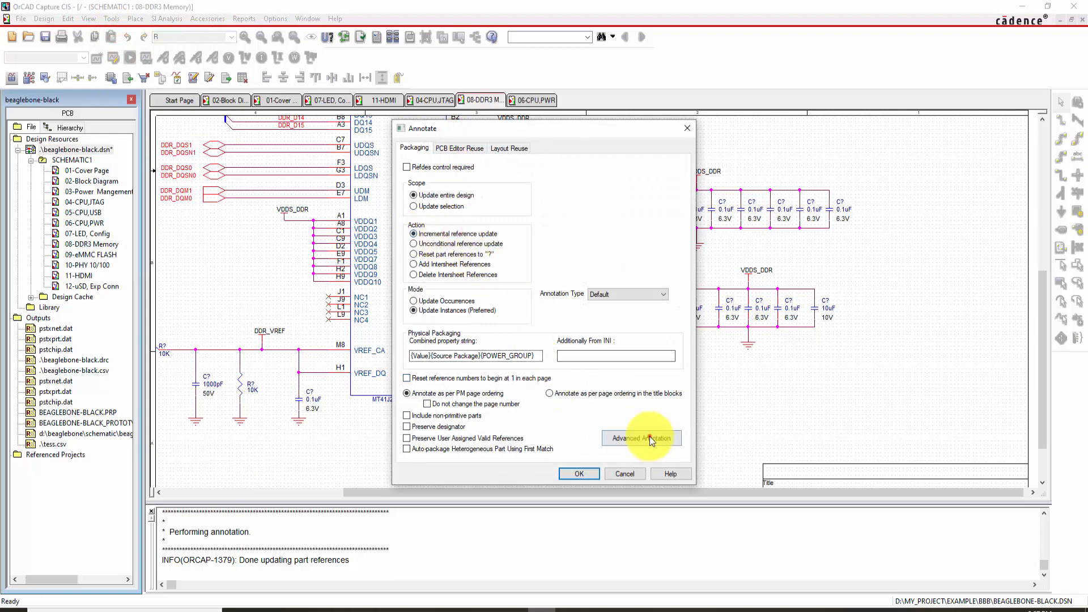
# - Choose the 08-DDR3 Memory page and set its C, R, U reference range to 801–899
pyautogui.click(639, 438)
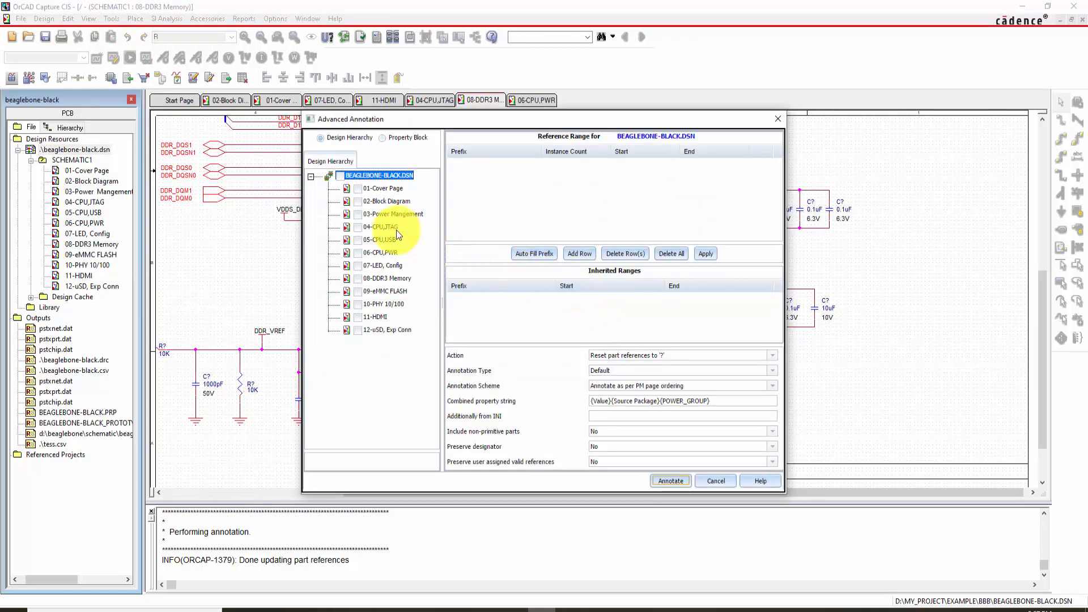
pyautogui.click(386, 277)
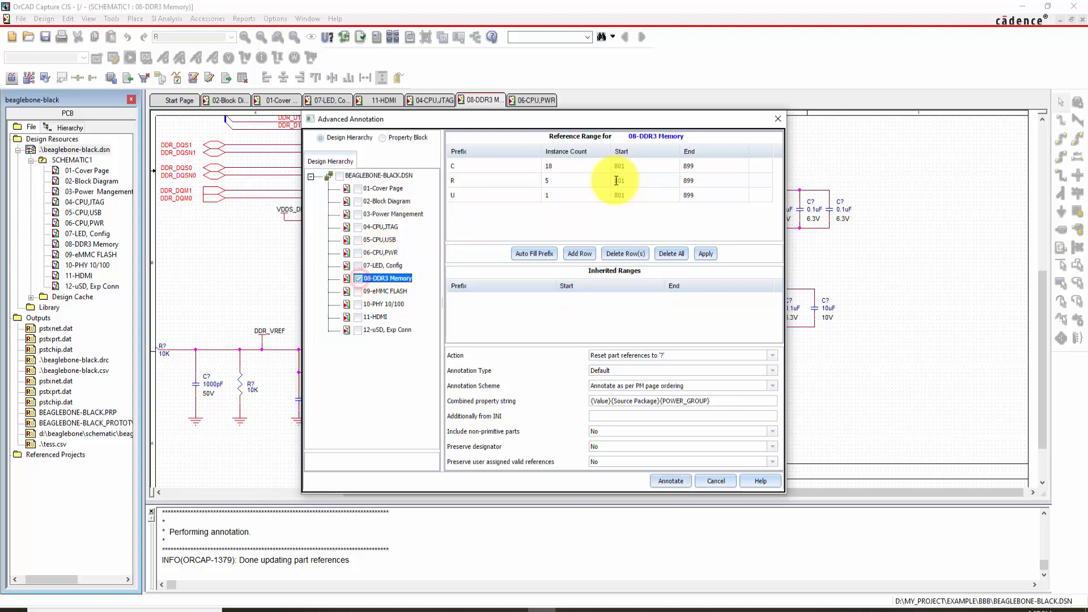
pyautogui.click(617, 165)
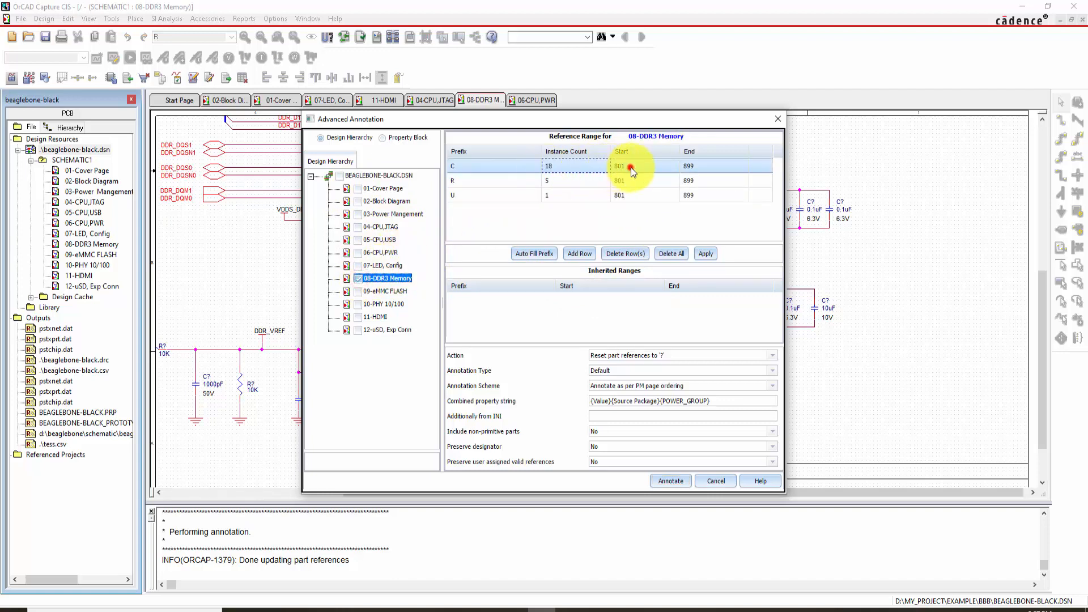
pyautogui.click(619, 165)
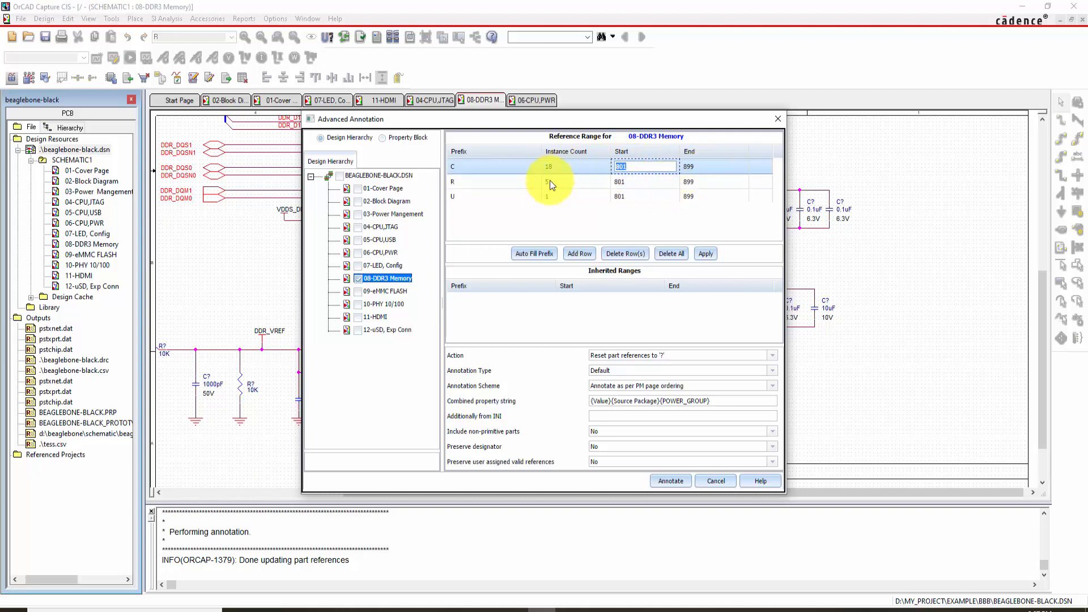
# - Select Incremental reference update, annotate, and confirm saving the design
pyautogui.click(705, 252)
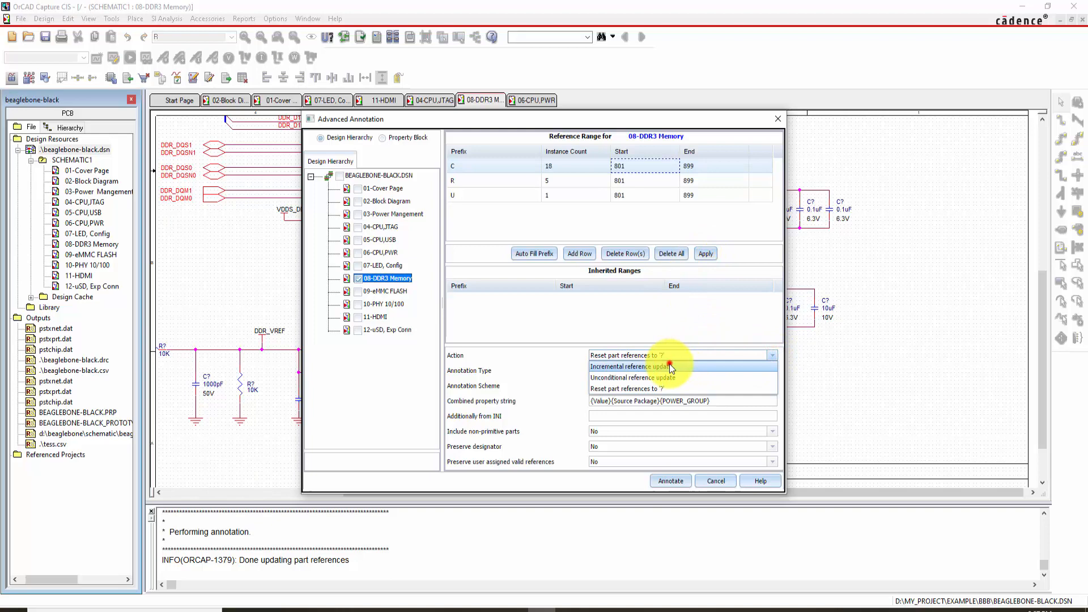
pyautogui.click(669, 480)
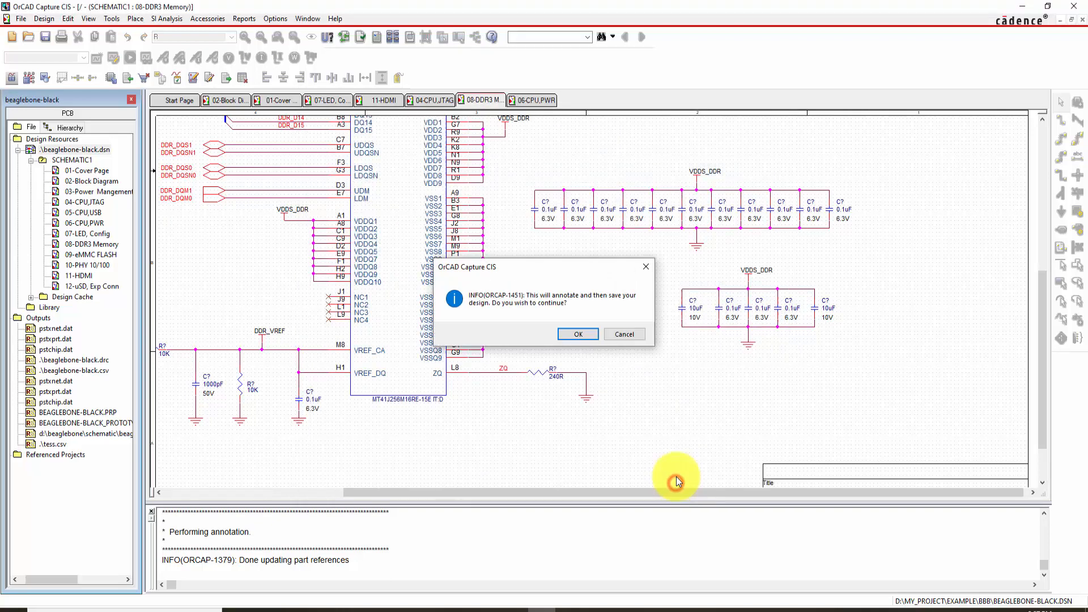
pyautogui.click(577, 333)
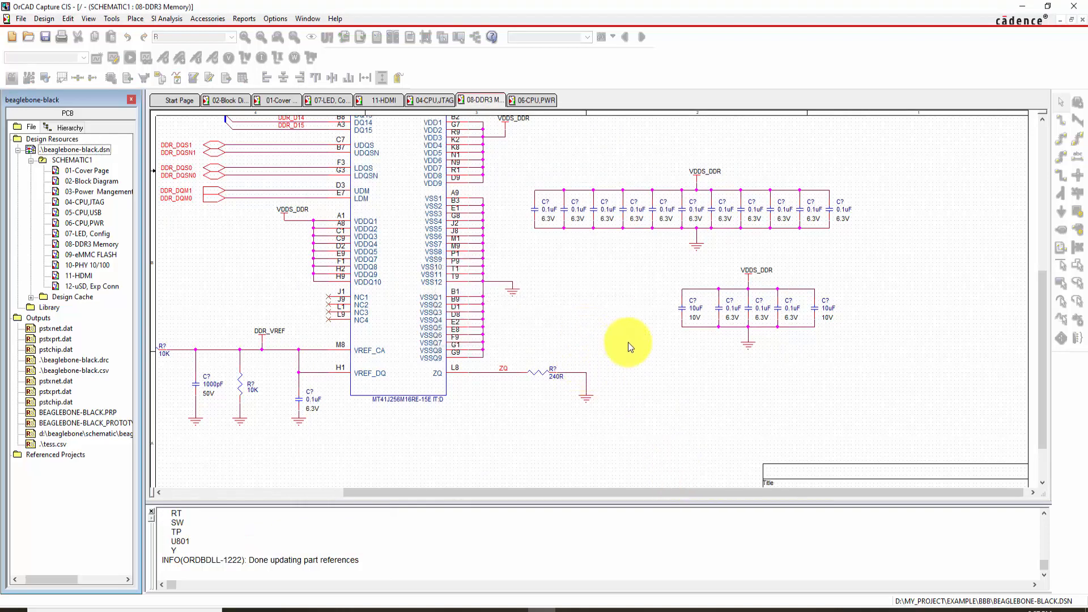
pyautogui.moveTo(728, 312)
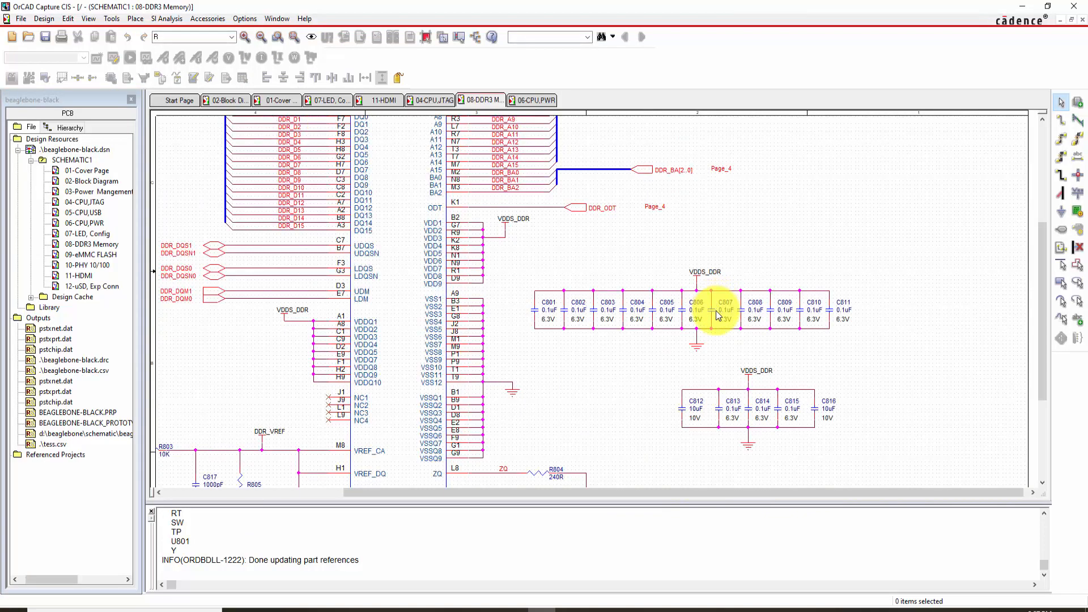
# - Verify the new 800-series designators on DDR3 Memory, then show the 11-HDMI page
pyautogui.scroll(-3)
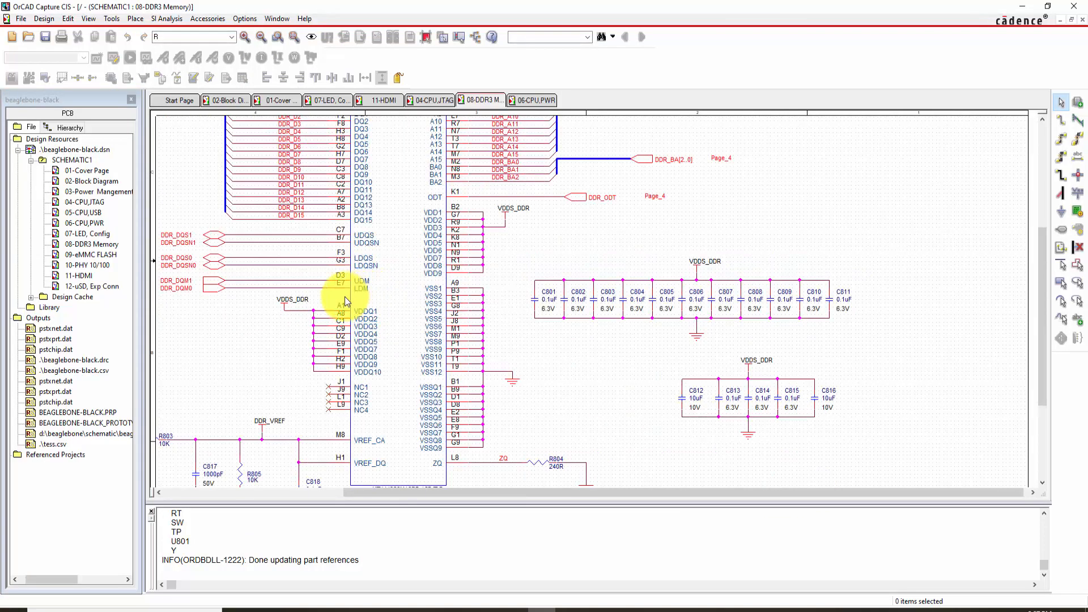
pyautogui.moveTo(725, 349)
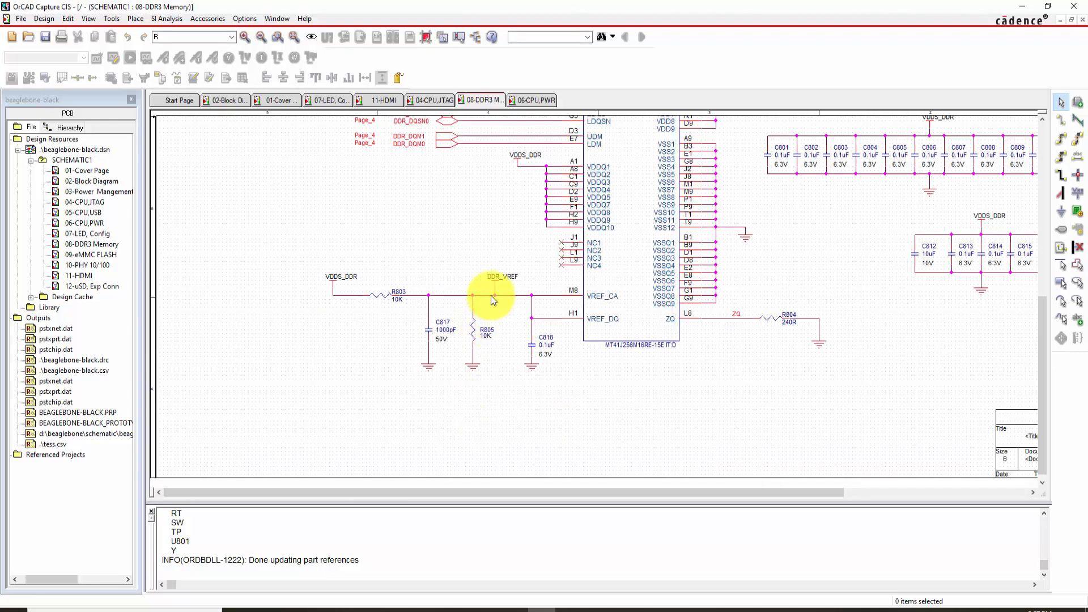
pyautogui.moveTo(852, 281)
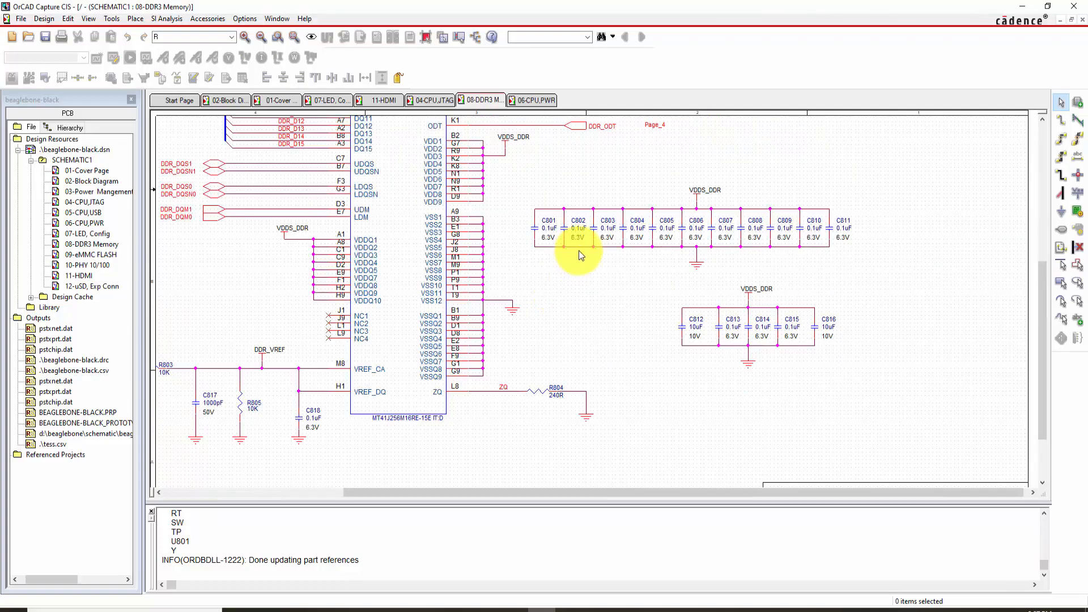
pyautogui.click(380, 100)
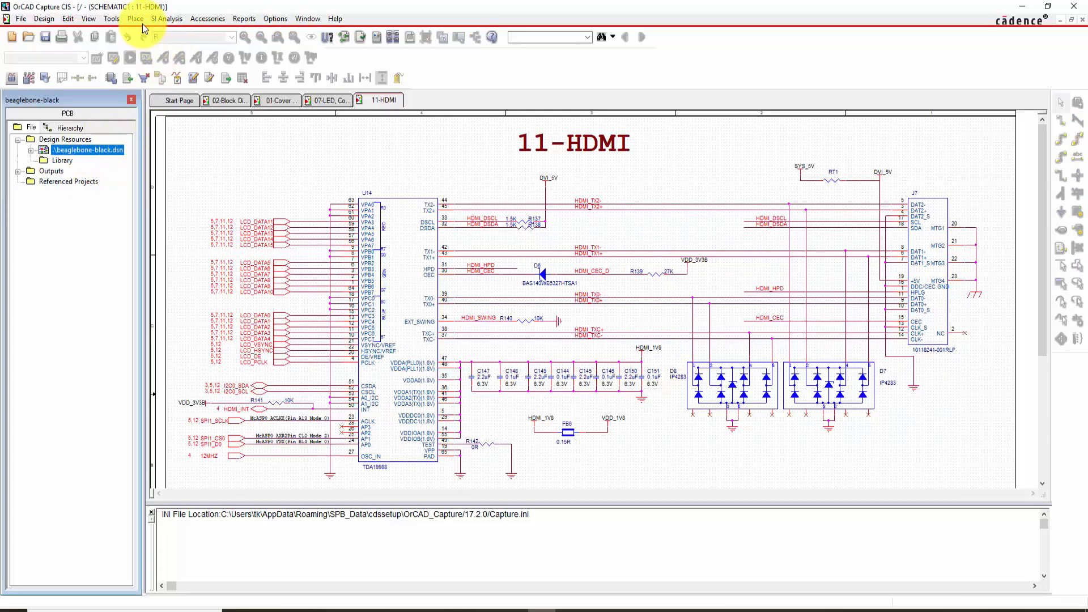
# - Bring up Design Rules Check from the Tools menu for the entire design
pyautogui.click(111, 19)
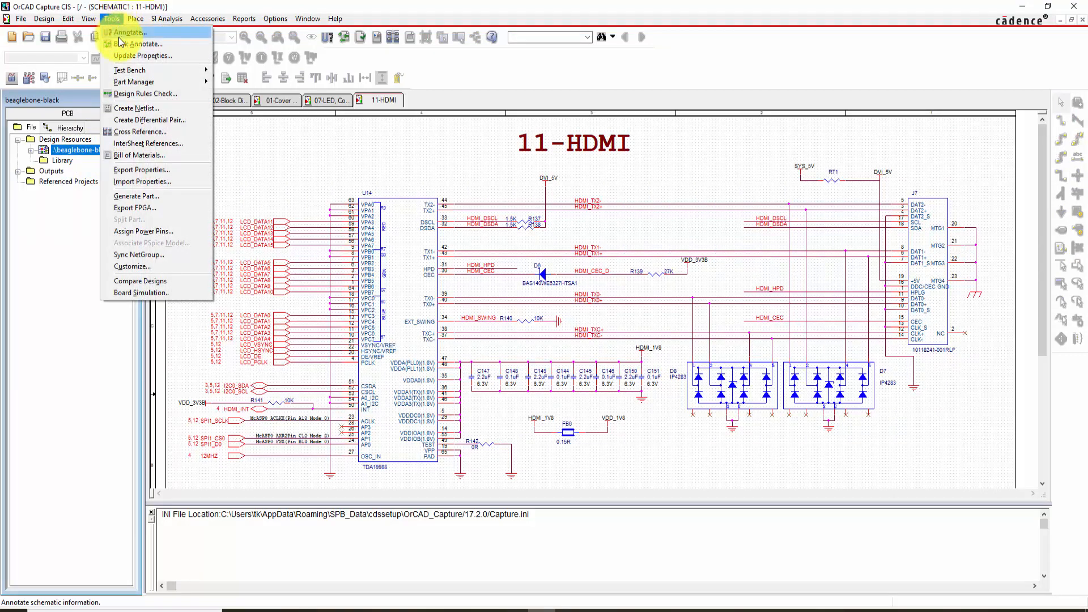
pyautogui.moveTo(137, 196)
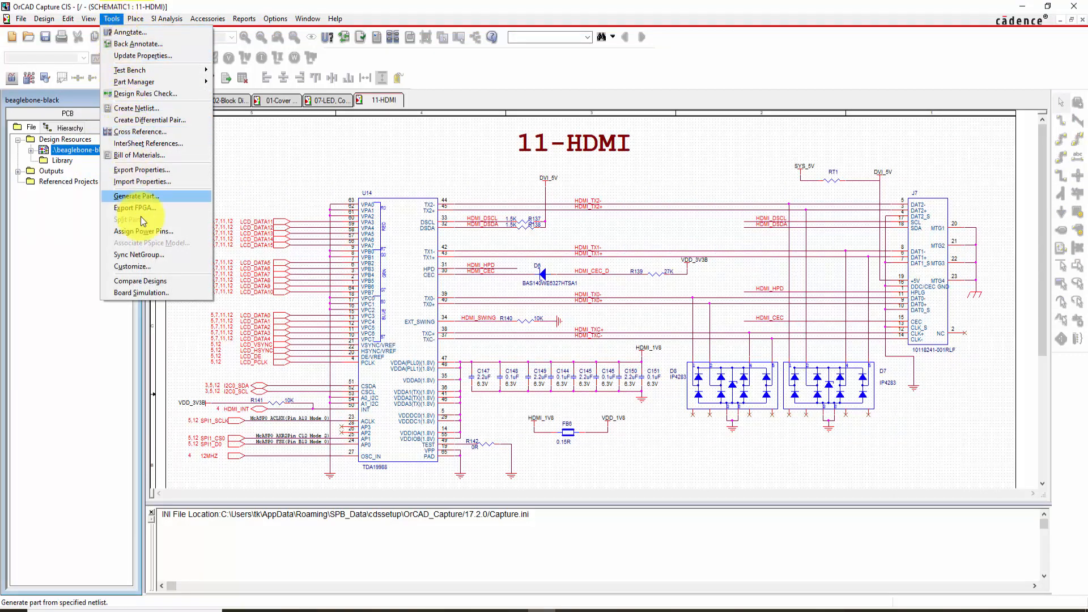
pyautogui.moveTo(144, 94)
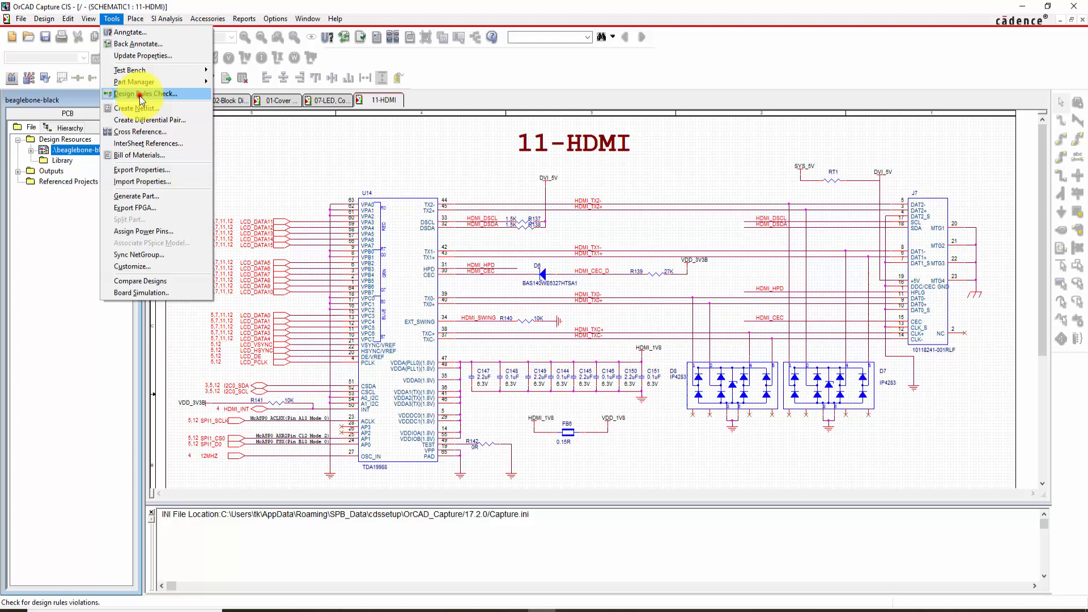
pyautogui.click(145, 94)
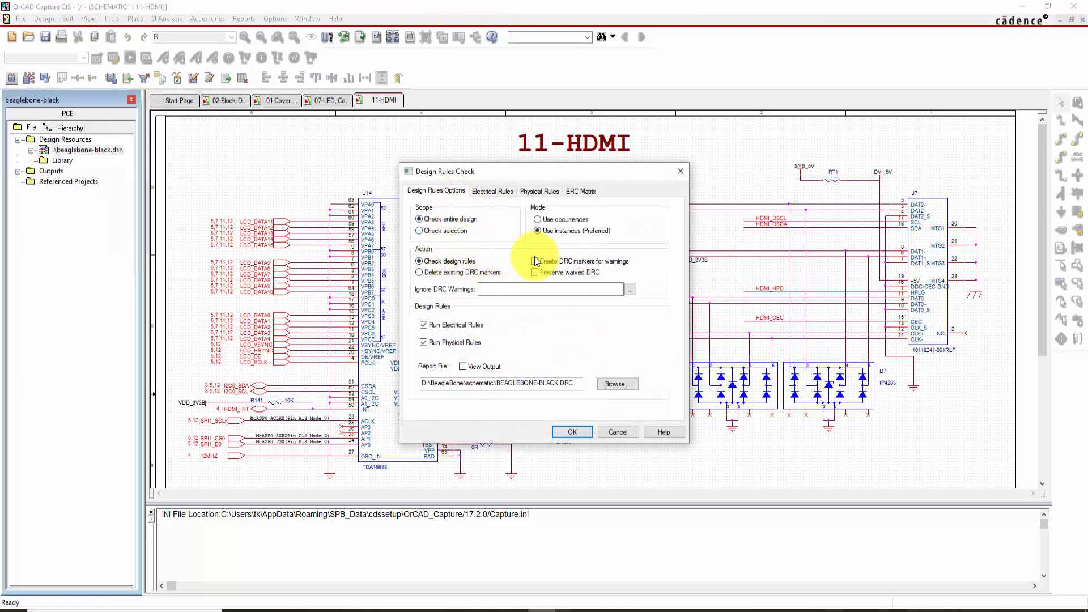
# - Review Electrical Rules, Physical Rules and ERC Matrix, then run the DRC
pyautogui.click(491, 190)
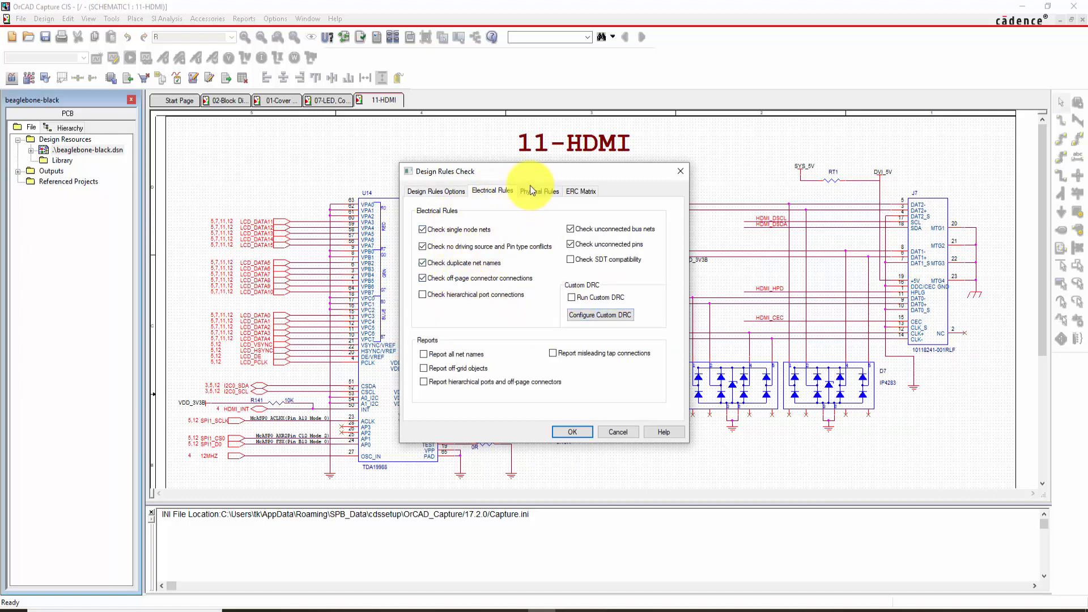
pyautogui.click(540, 191)
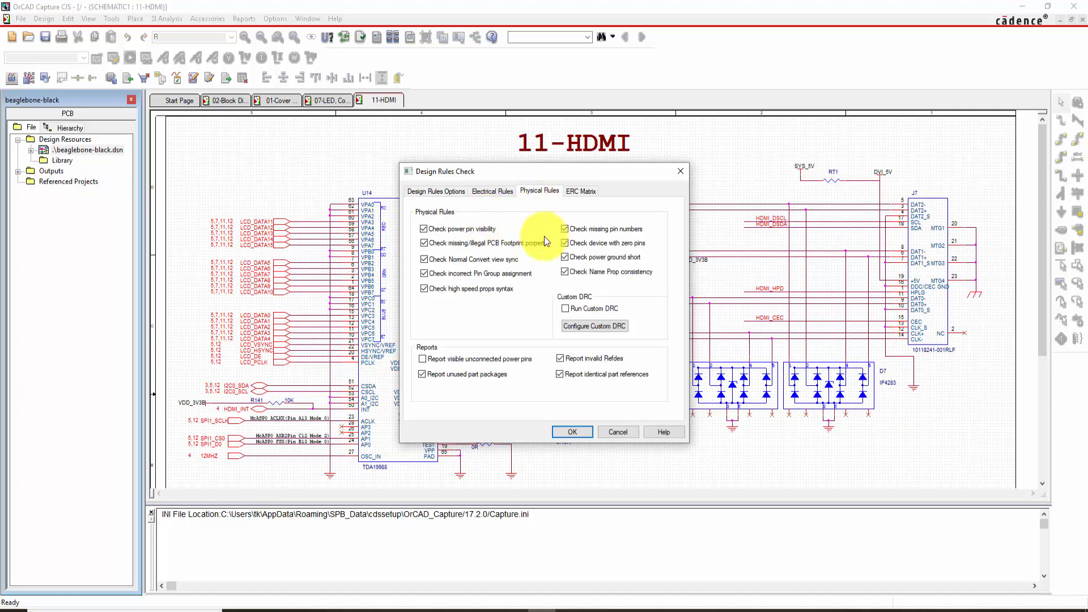
pyautogui.click(580, 190)
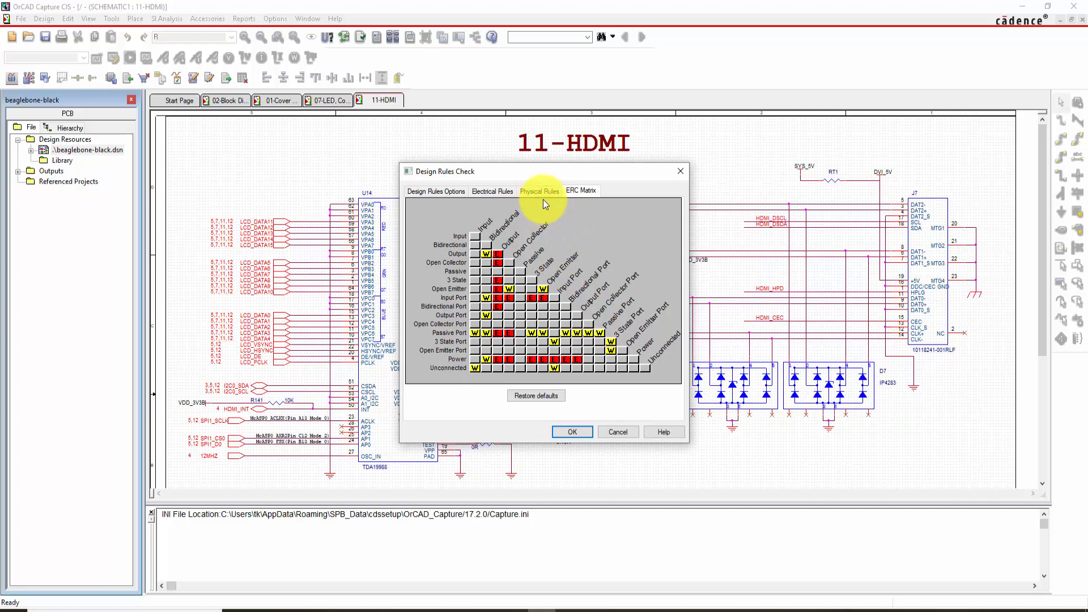
pyautogui.click(571, 430)
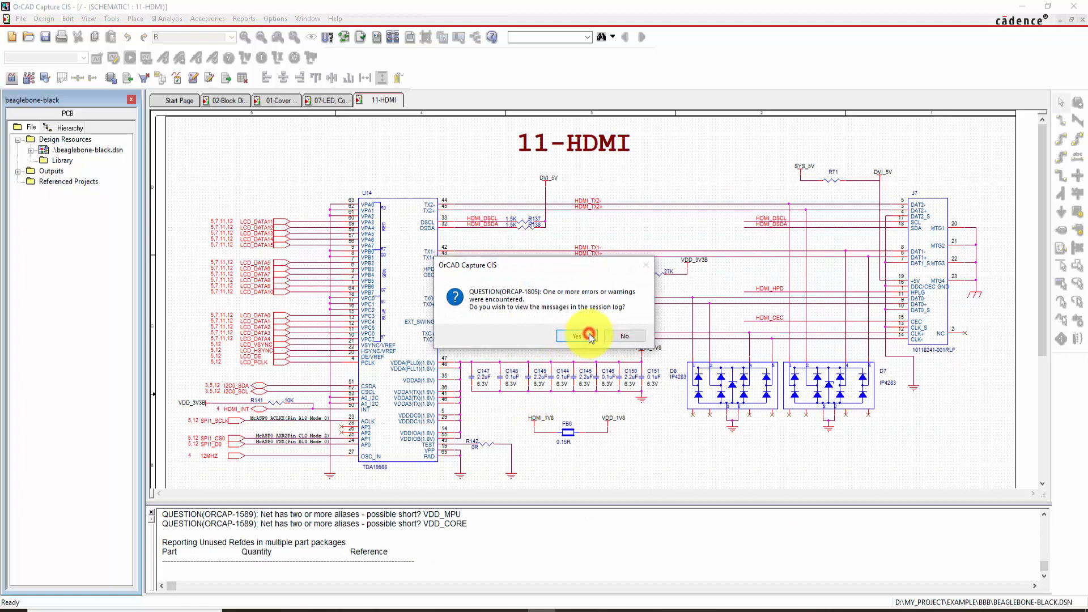
pyautogui.click(571, 336)
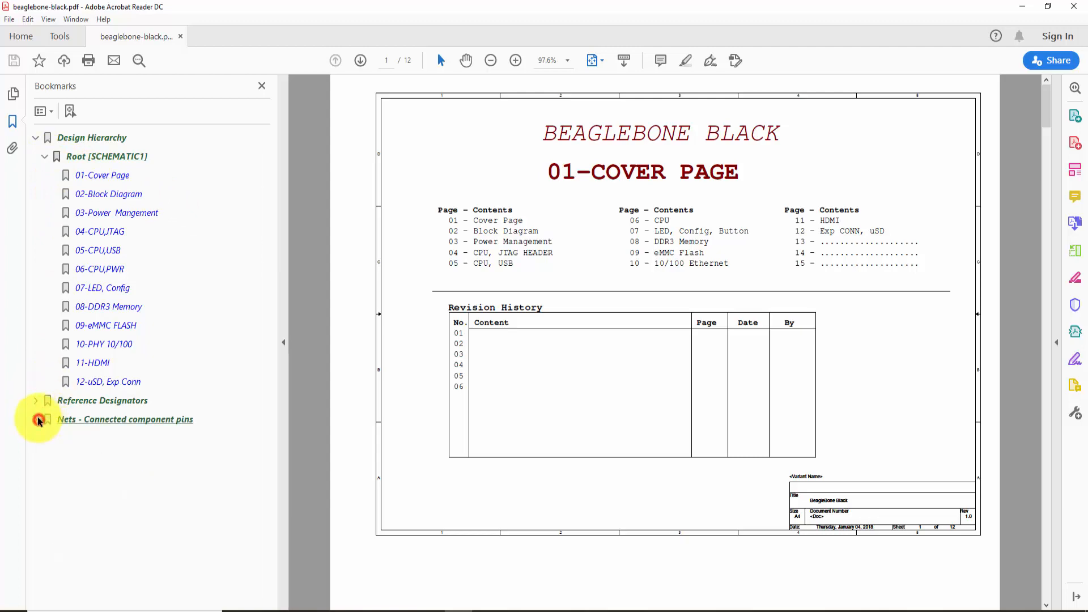
# - Expand the PDF's Bookmarks panel and jump to the 01-Cover Page sheet
pyautogui.click(36, 419)
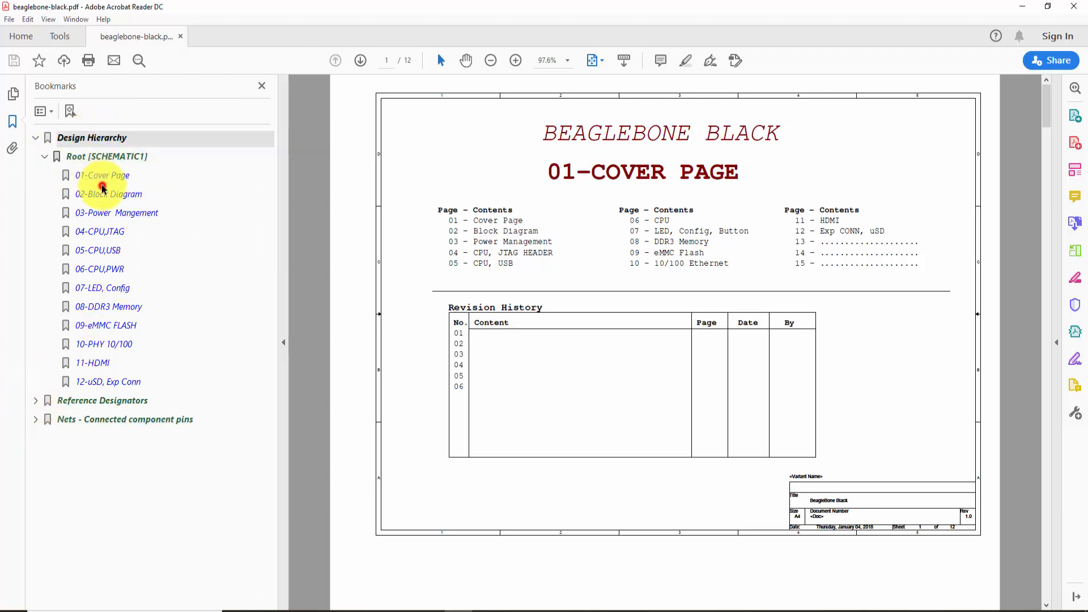
pyautogui.click(98, 249)
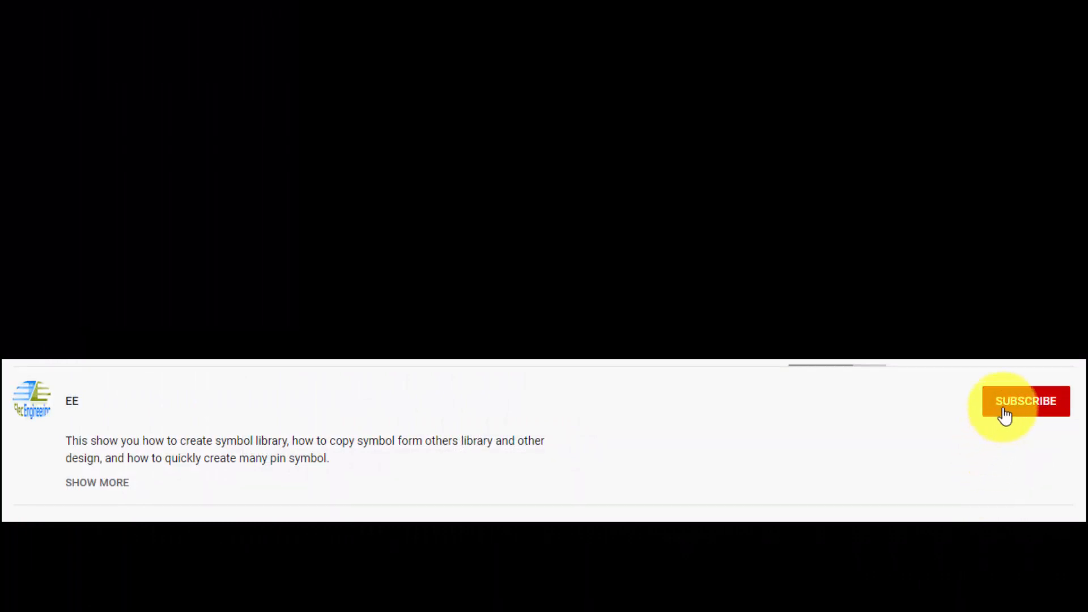
# - Subscribe to the EE channel under the video
pyautogui.click(1024, 401)
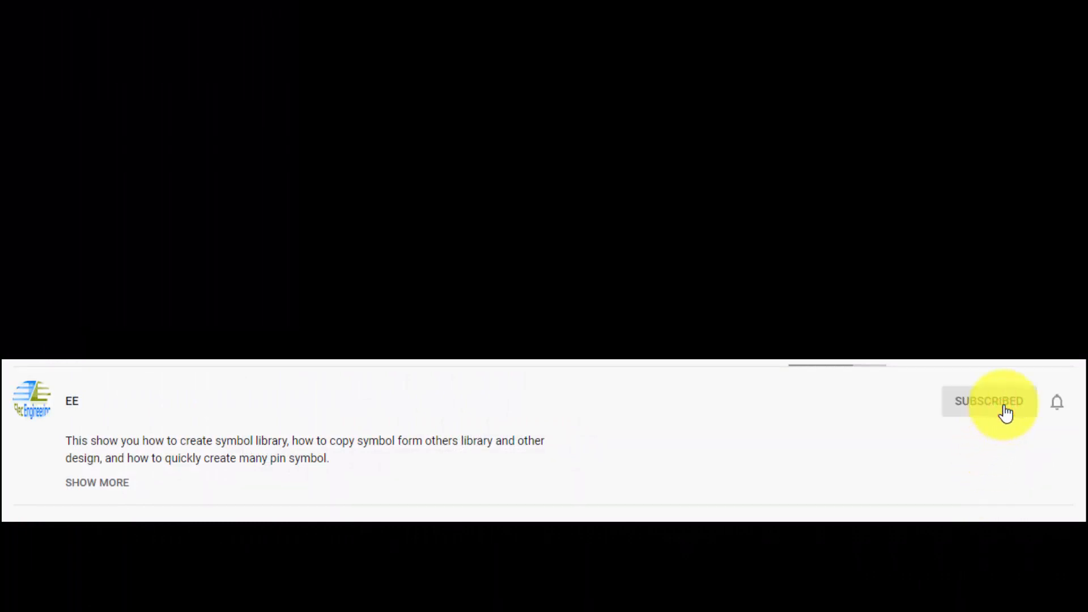